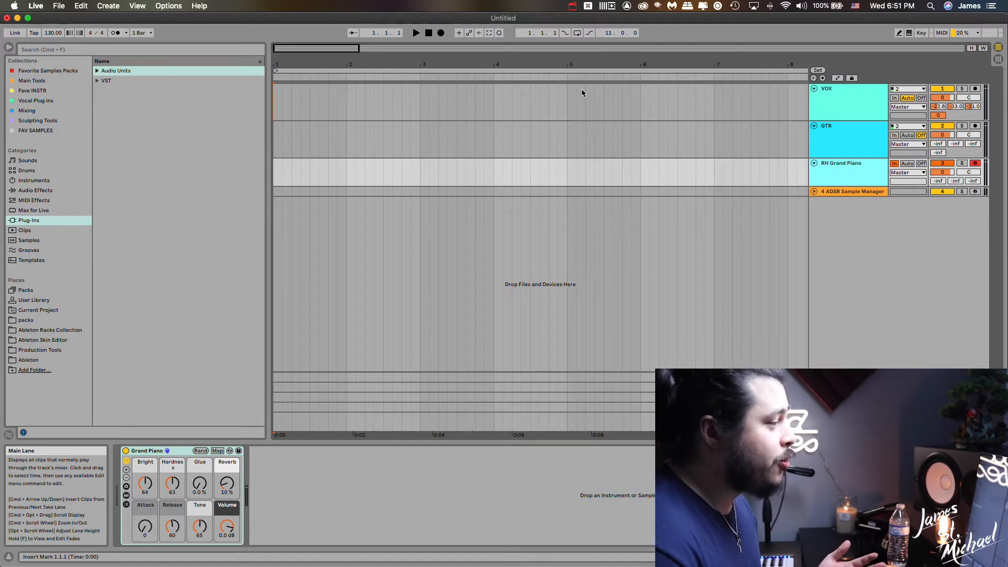
pyautogui.moveTo(426, 398)
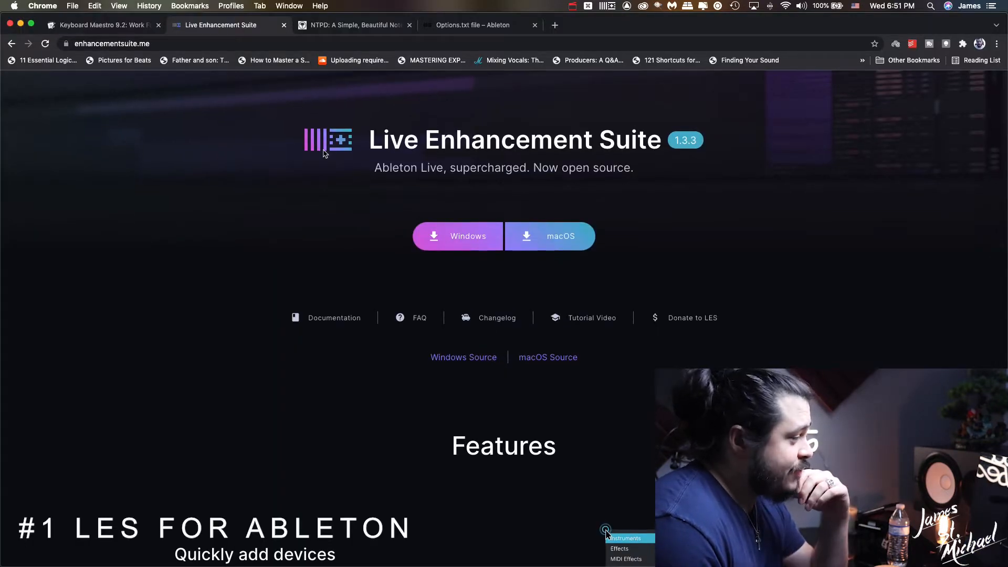
# Step: Show the LES menu bar options and scroll the site's Features list to Time your projects
pyautogui.click(607, 6)
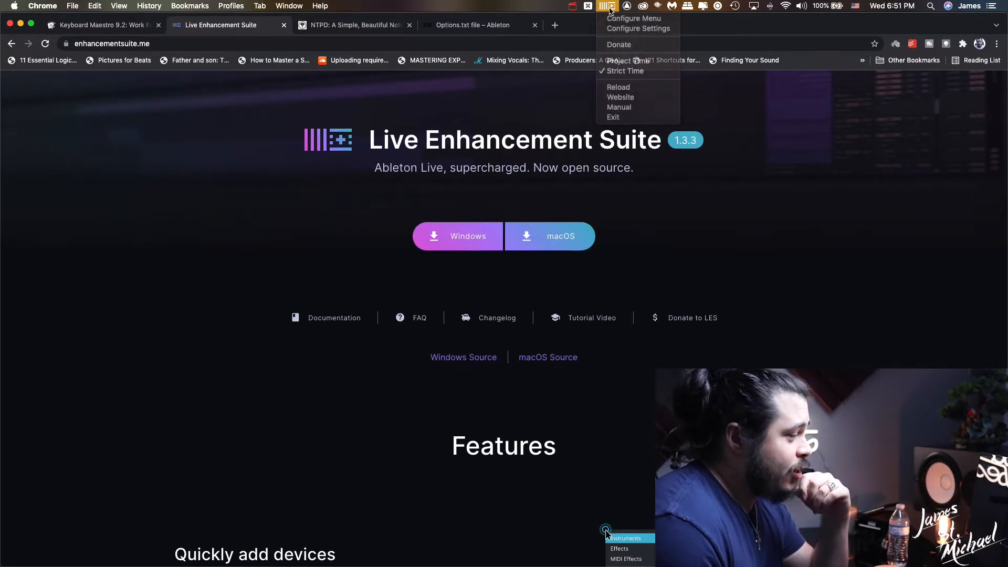
pyautogui.scroll(-3)
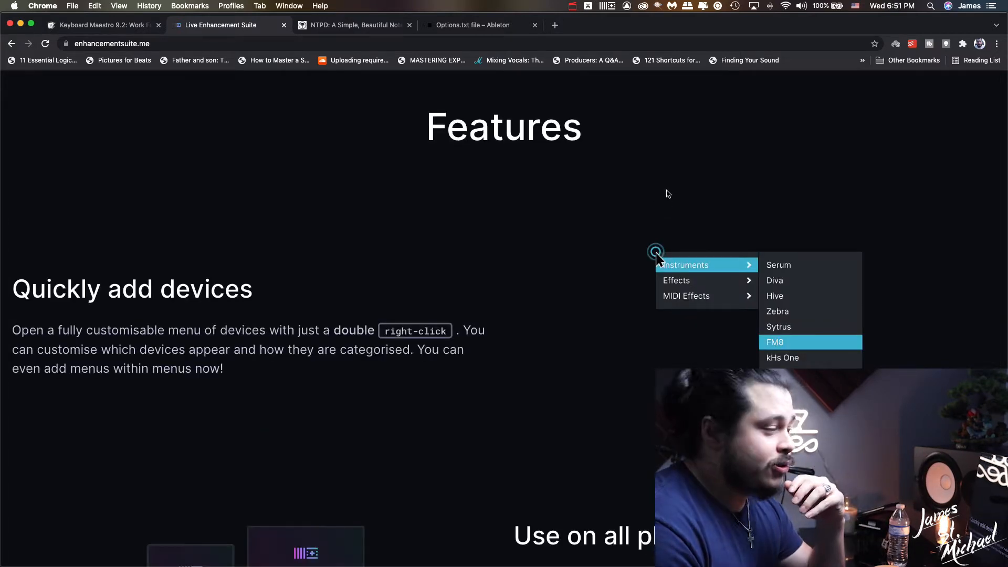
pyautogui.moveTo(556, 183)
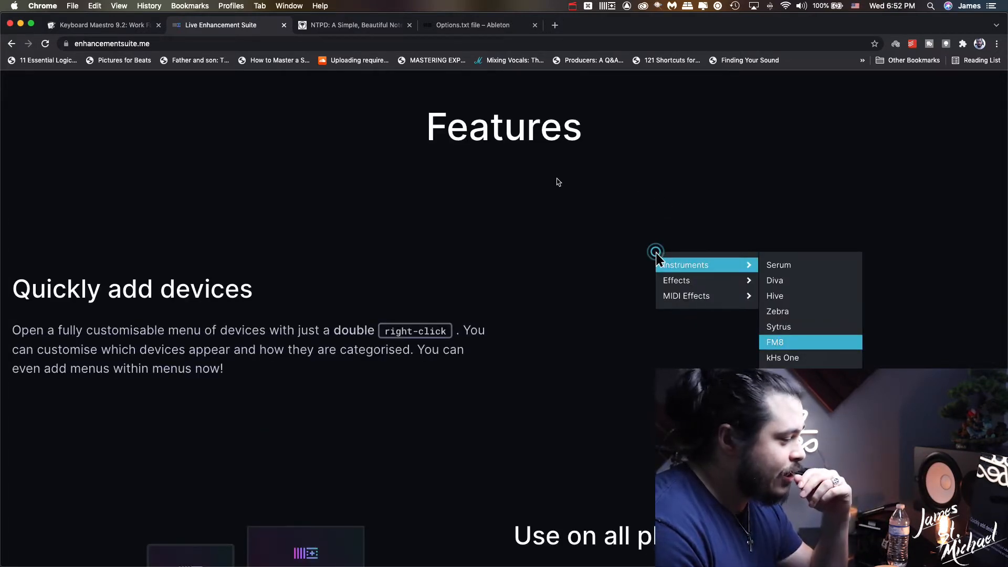
pyautogui.scroll(-3)
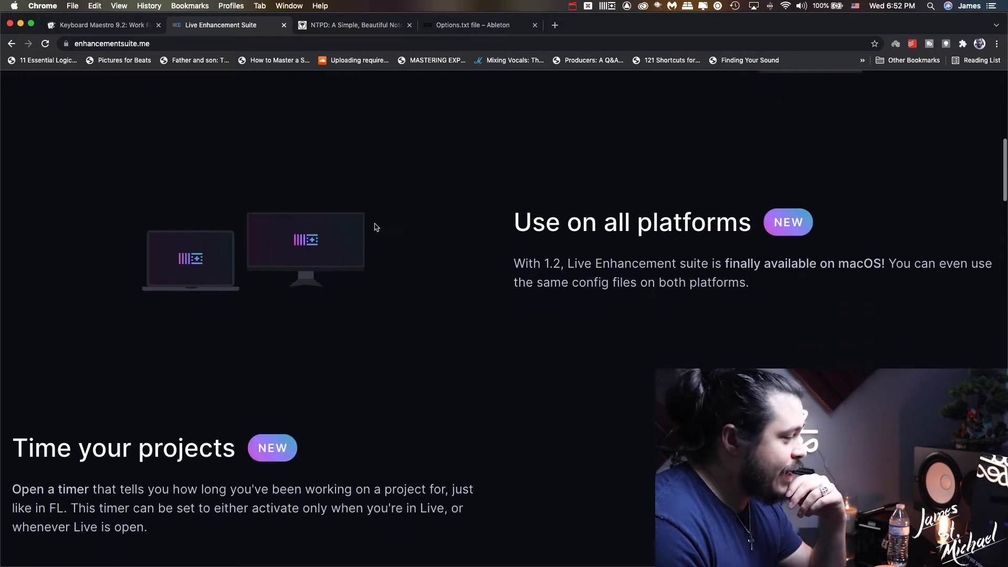
pyautogui.scroll(-3)
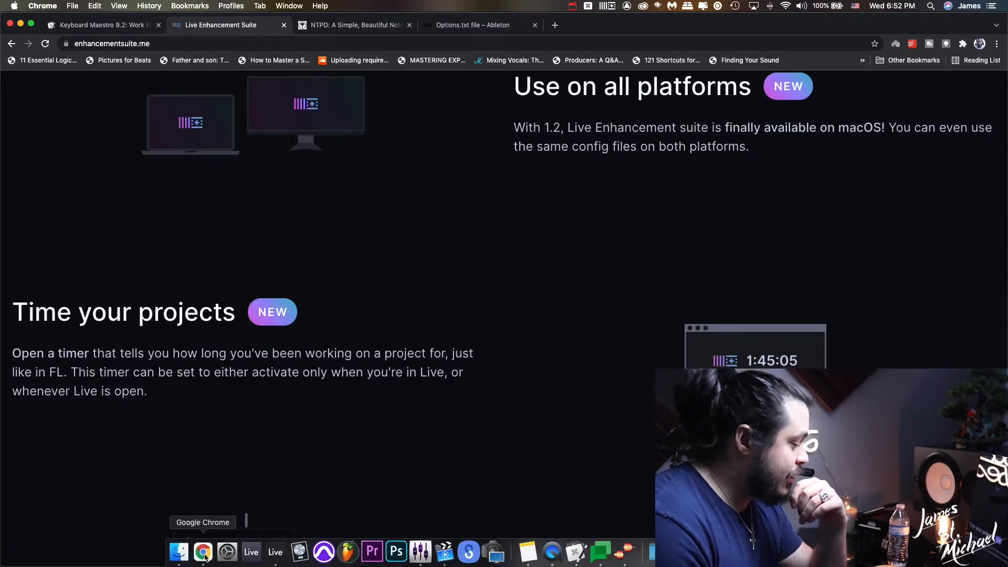
# Step: Return to Ableton Live and add VMR 76 after FF Pro-Q 3 on the vocal chain
pyautogui.click(251, 552)
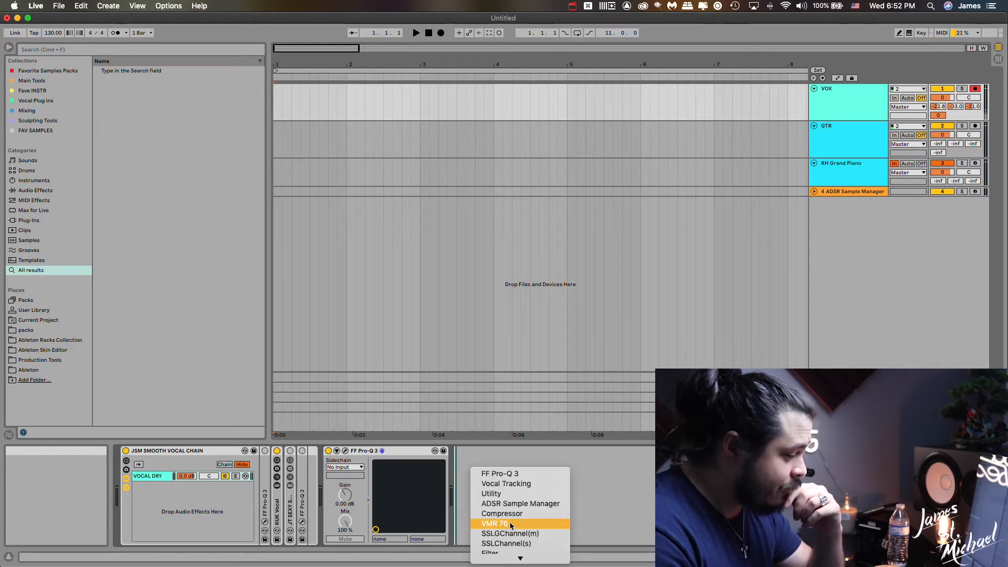
pyautogui.click(494, 523)
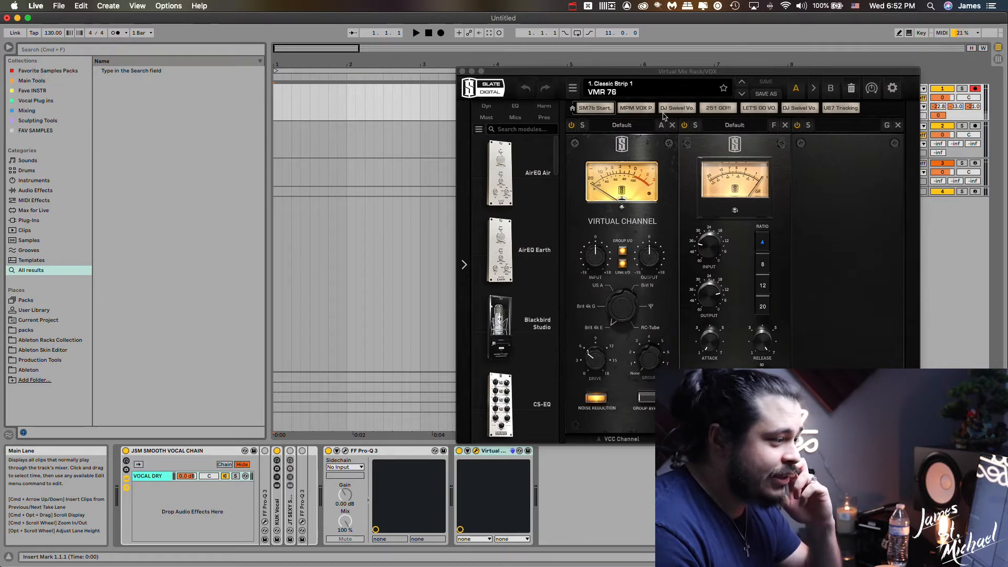
pyautogui.moveTo(718, 269)
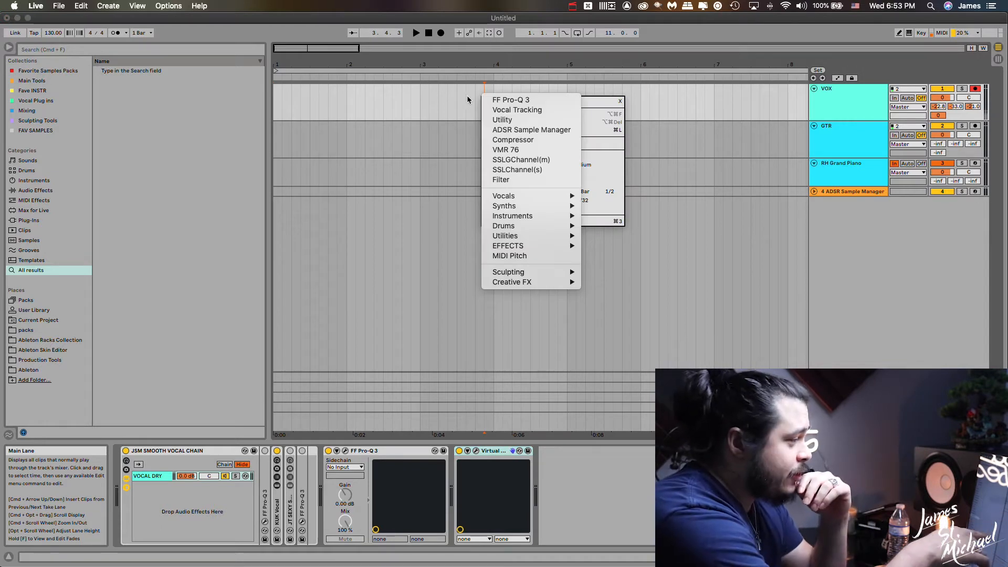
pyautogui.moveTo(501, 180)
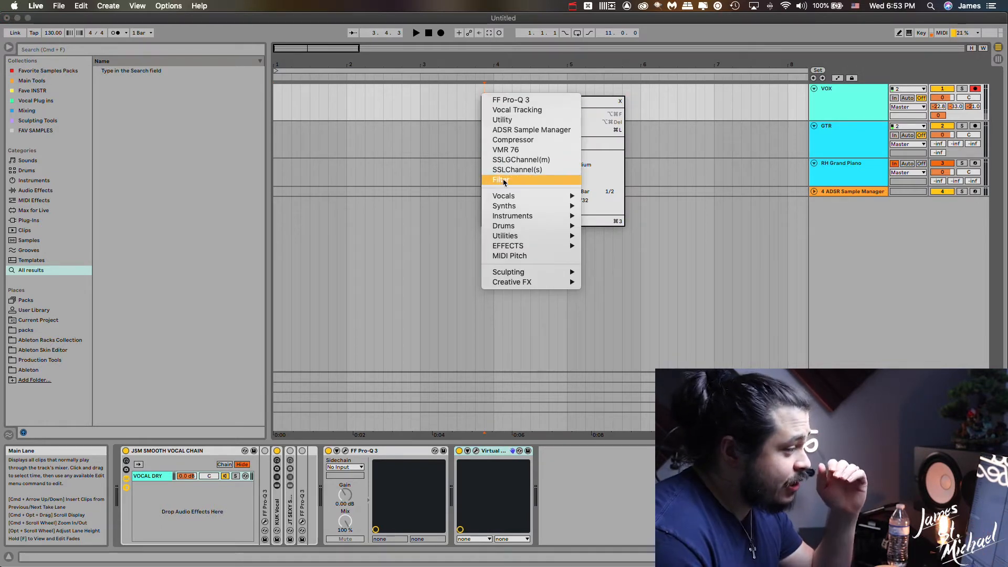
pyautogui.moveTo(516, 109)
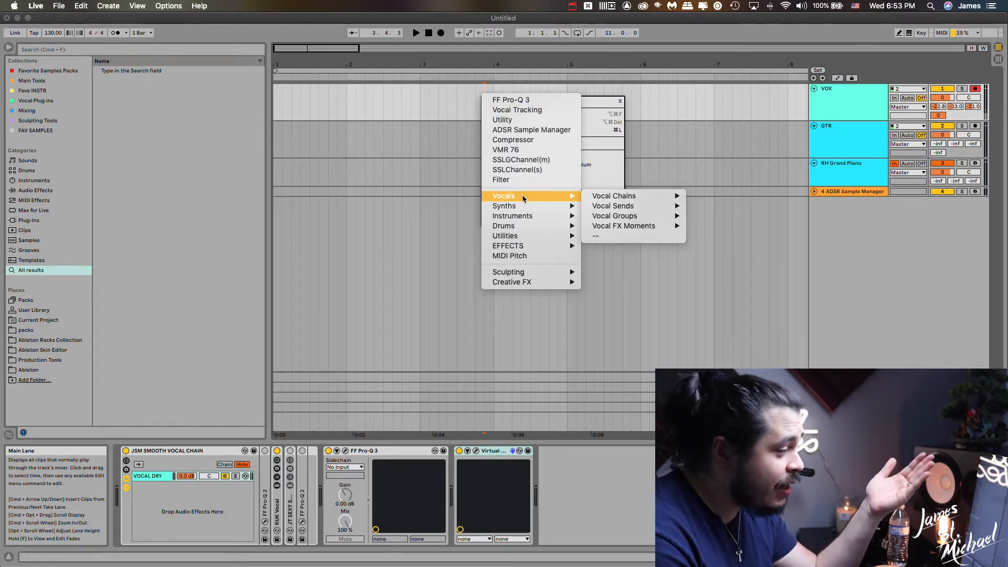
pyautogui.moveTo(613, 196)
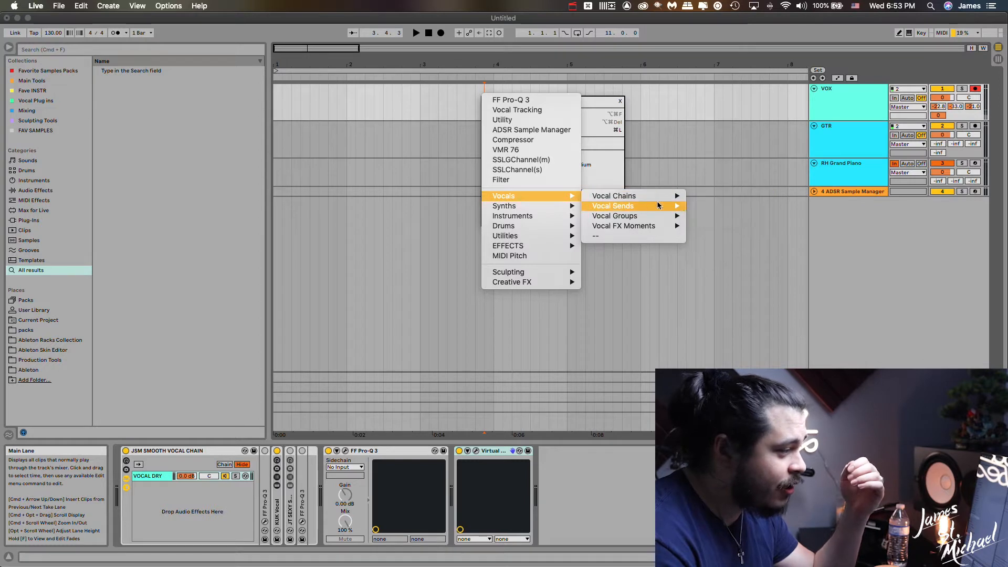
pyautogui.moveTo(613, 195)
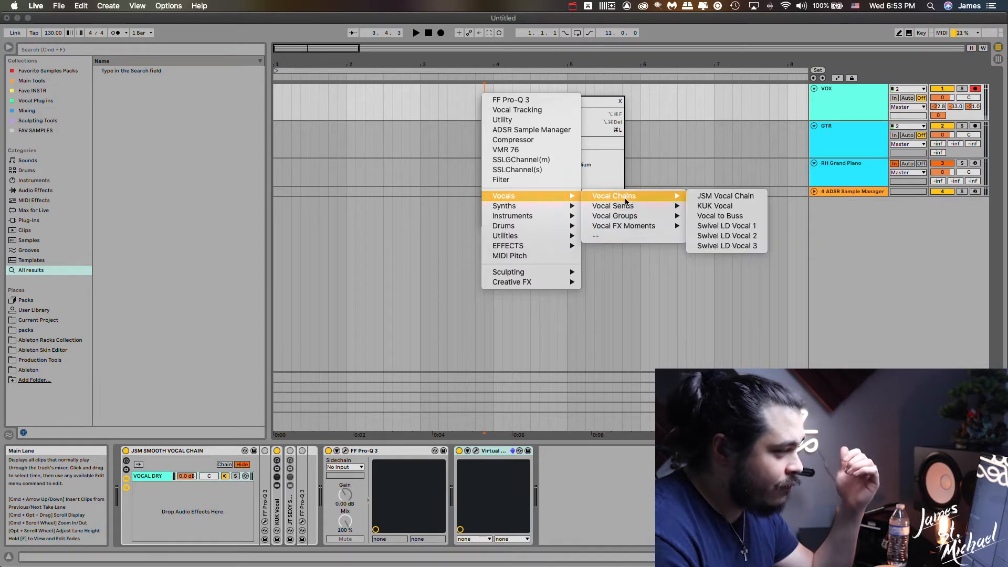
pyautogui.moveTo(613, 215)
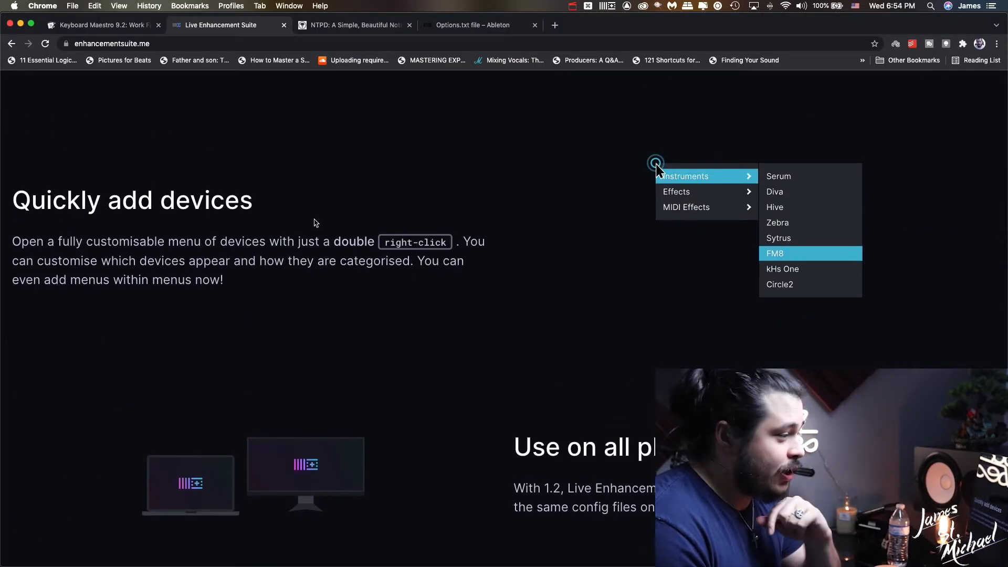
# Step: Scroll the LES site past Time your projects to Close all plugin windows and Clear track
pyautogui.scroll(-3)
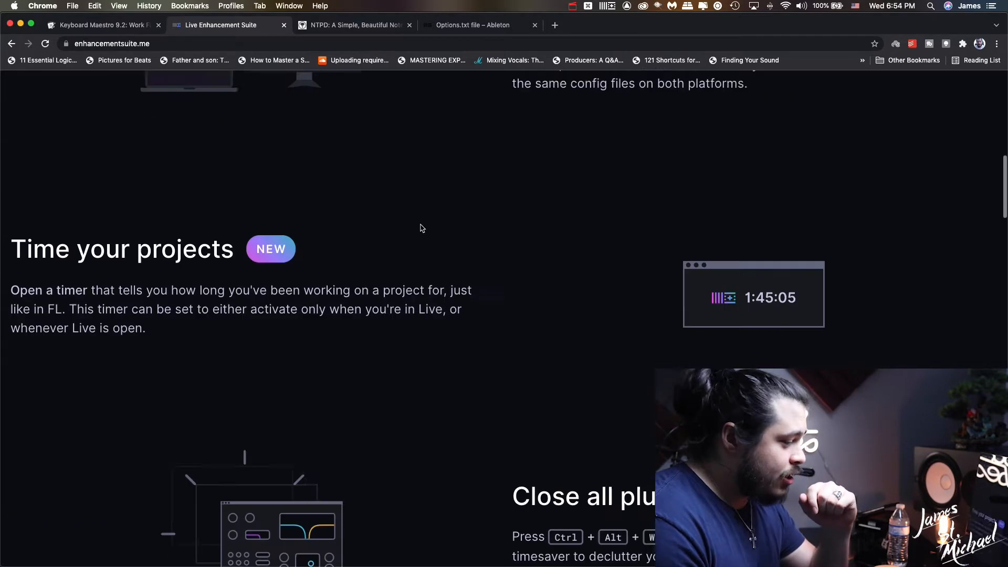
pyautogui.scroll(-3)
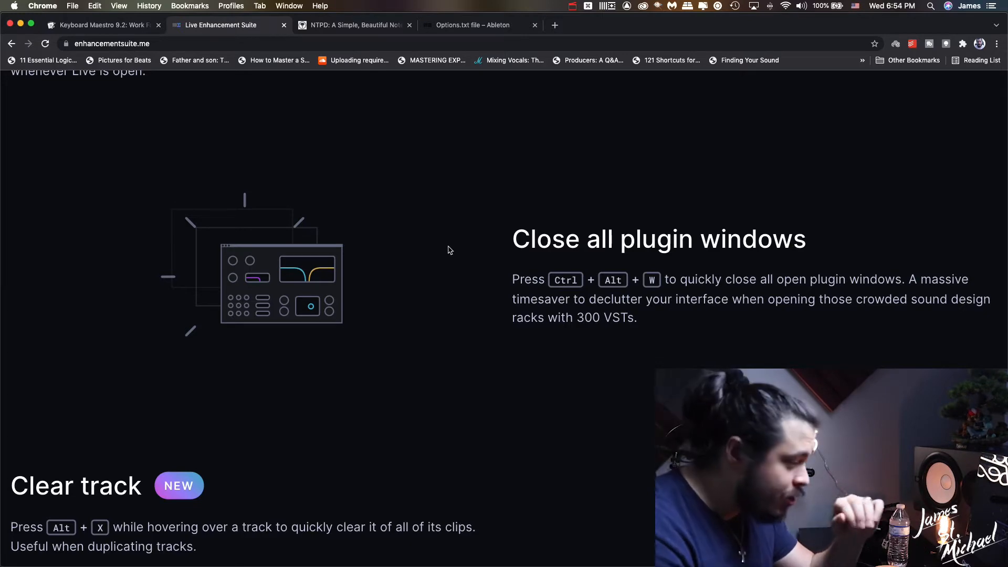
pyautogui.scroll(-3)
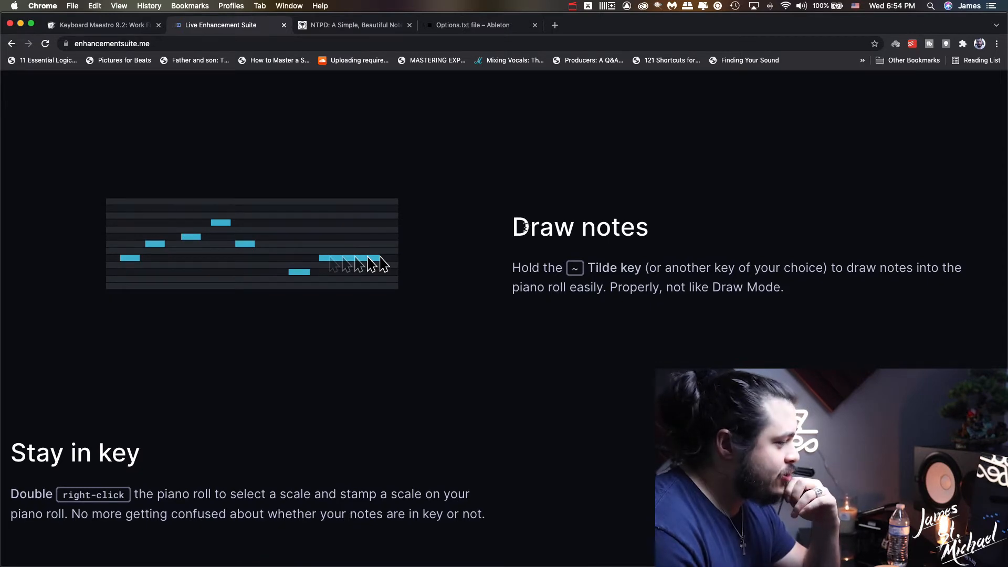
pyautogui.scroll(-3)
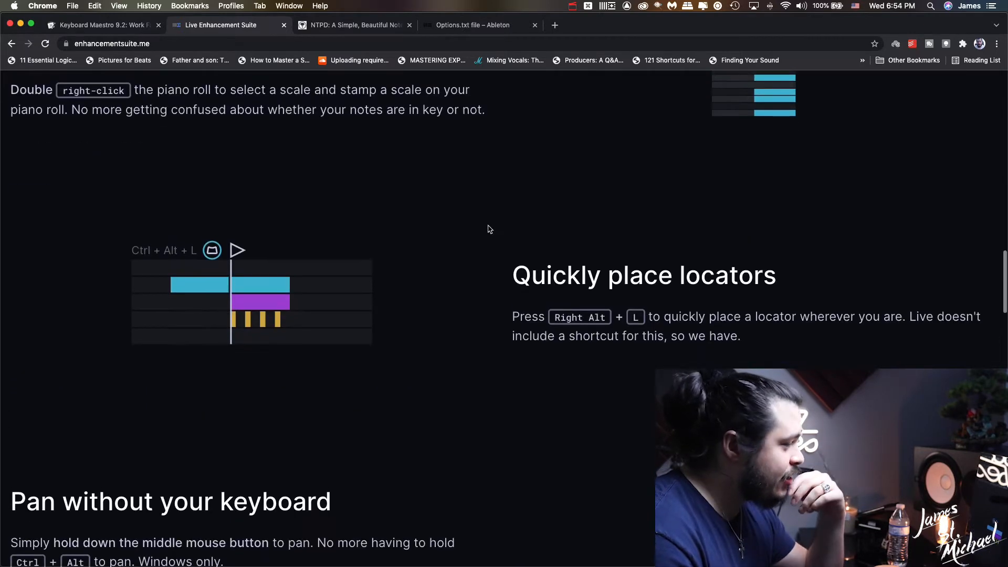
pyautogui.scroll(-3)
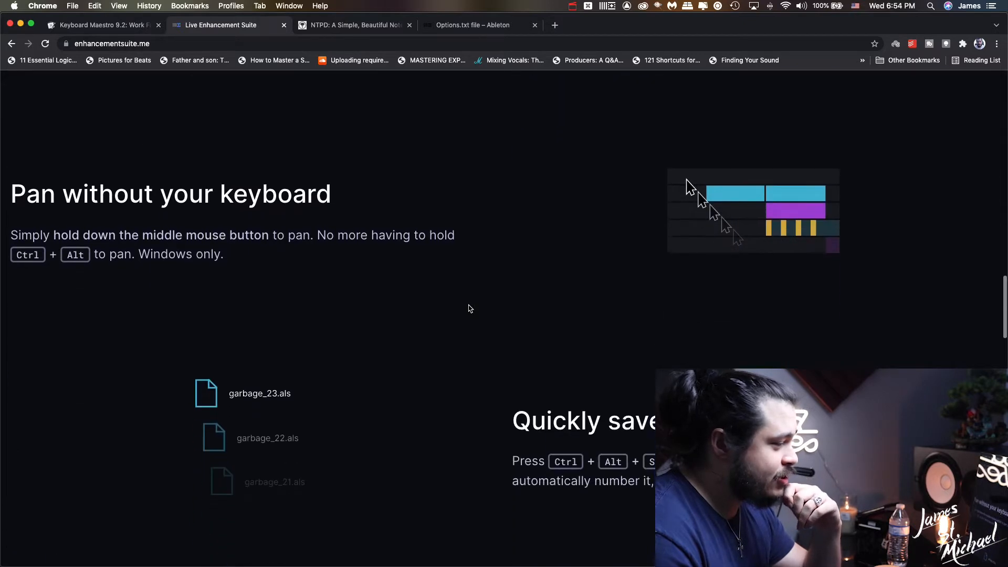
pyautogui.scroll(-3)
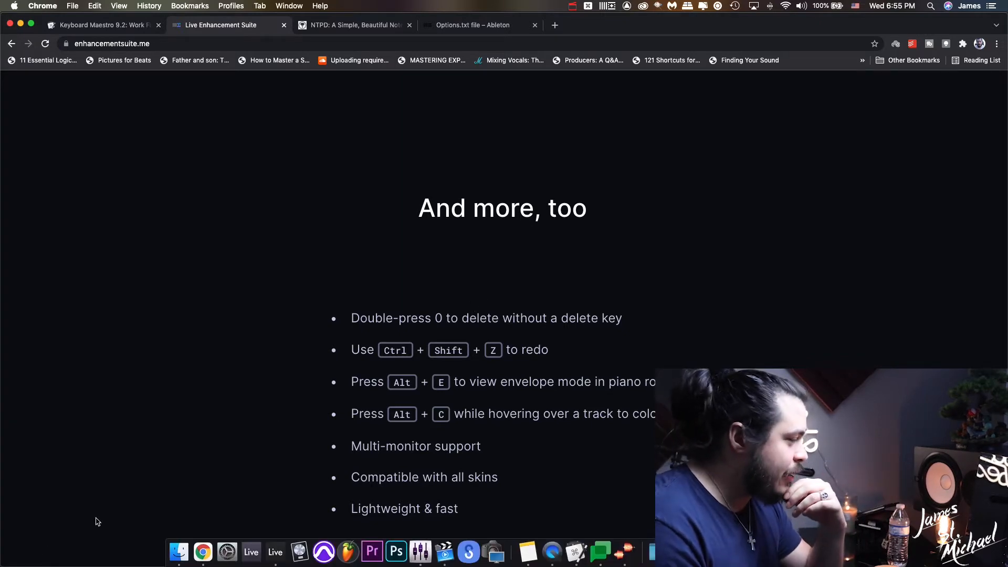
pyautogui.scroll(3)
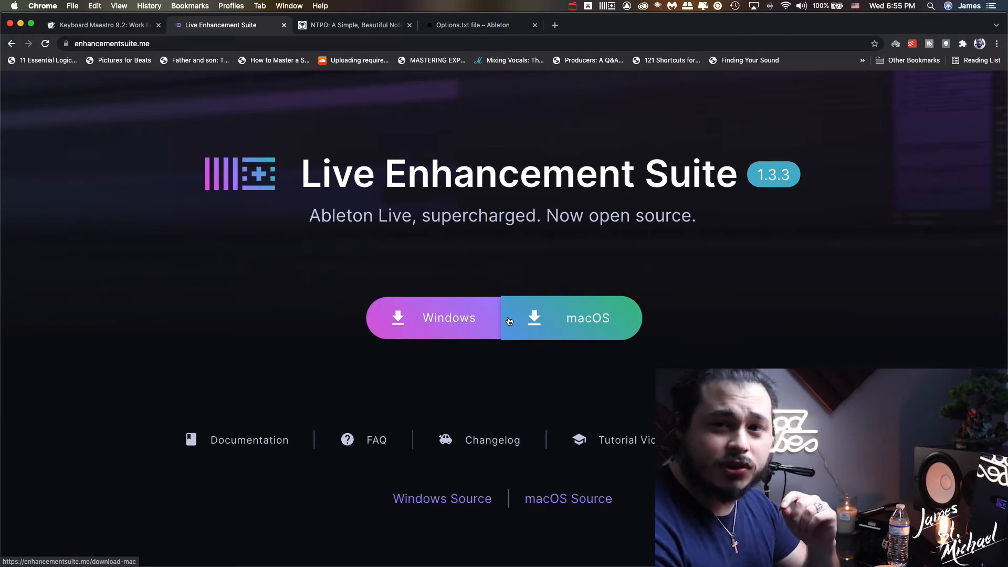
pyautogui.scroll(-3)
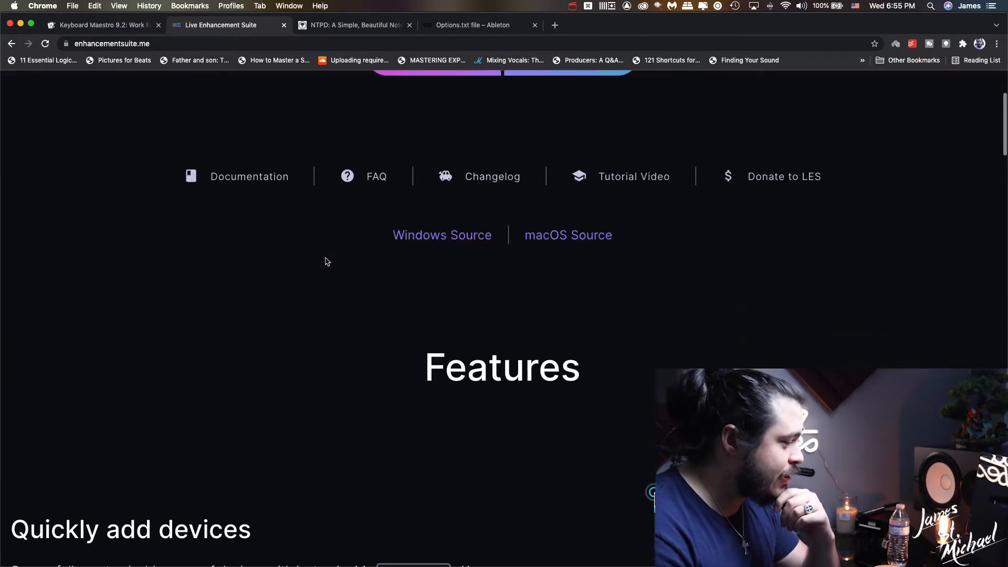
pyautogui.scroll(-3)
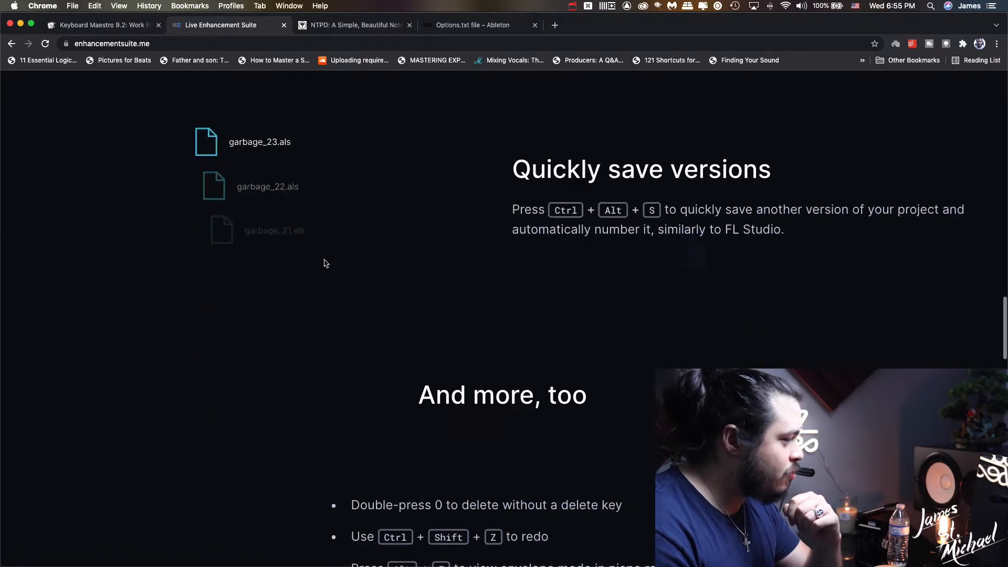
pyautogui.scroll(-3)
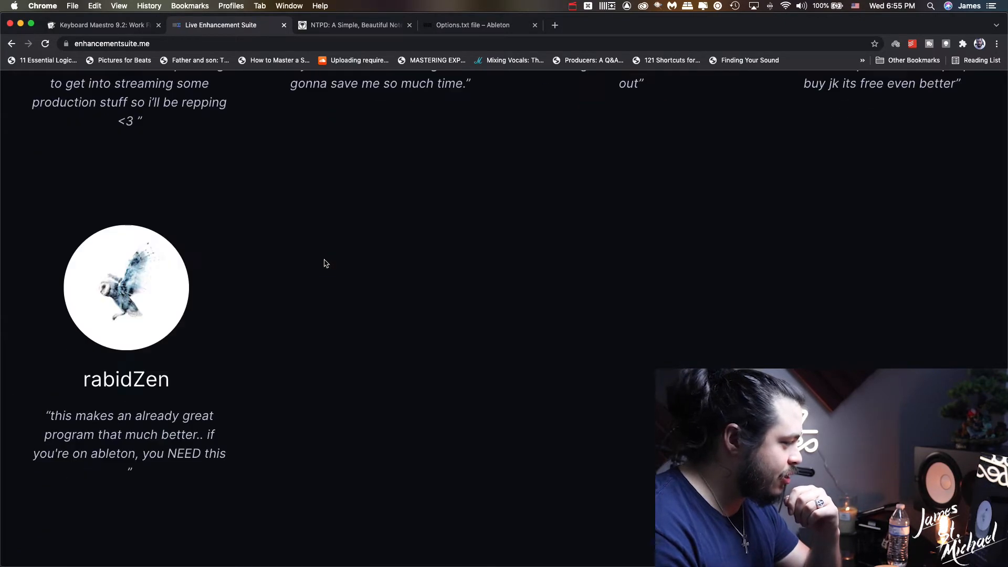
pyautogui.scroll(-3)
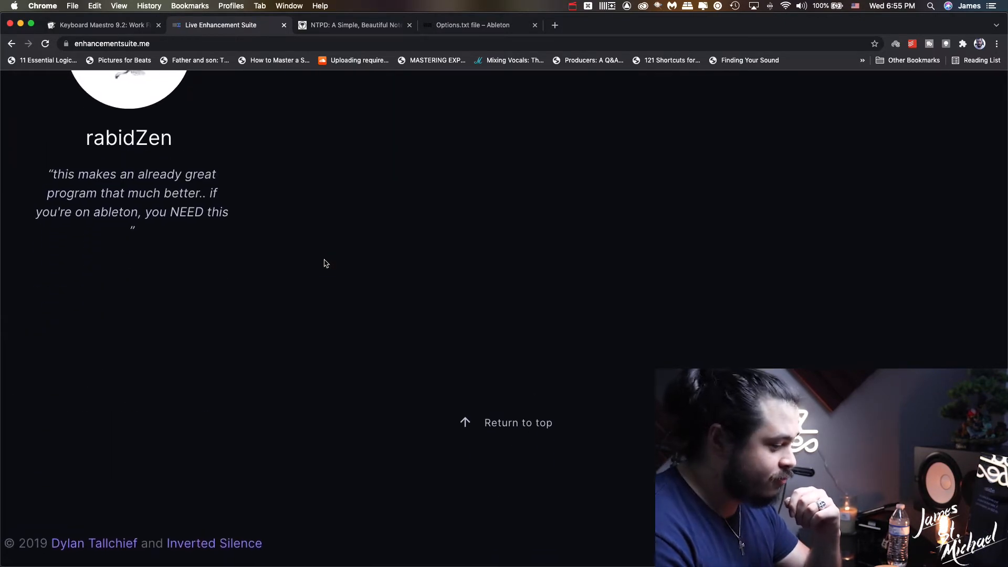
pyautogui.scroll(3)
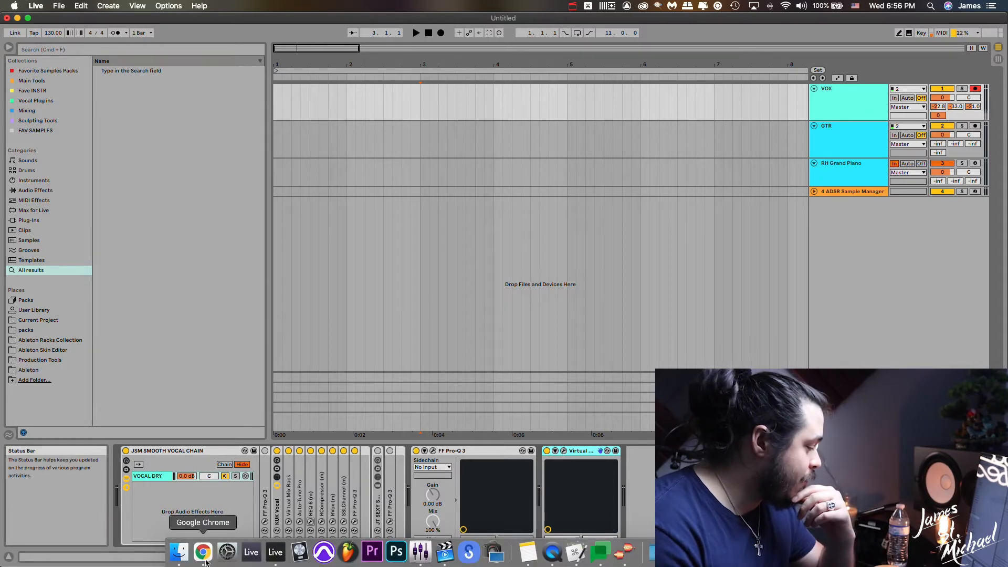
# Step: Show Ableton's Options.txt help article in Chrome and bring up a Finder window
pyautogui.click(201, 552)
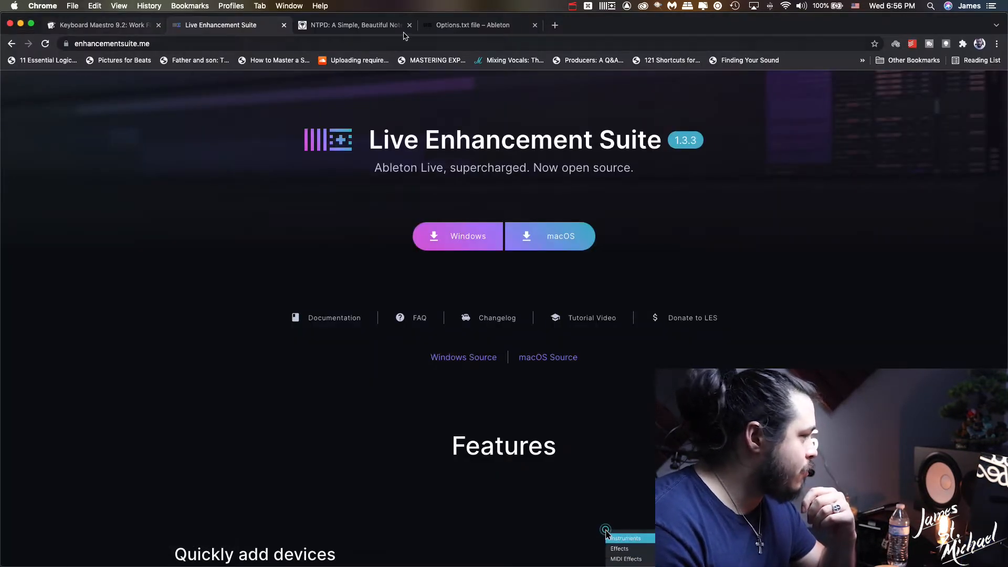
pyautogui.click(479, 25)
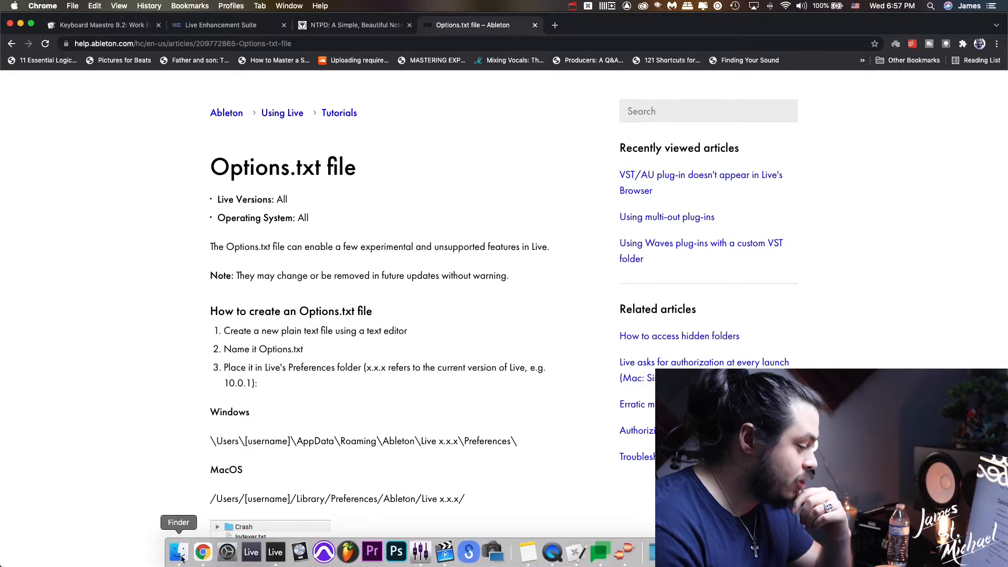
pyautogui.click(179, 552)
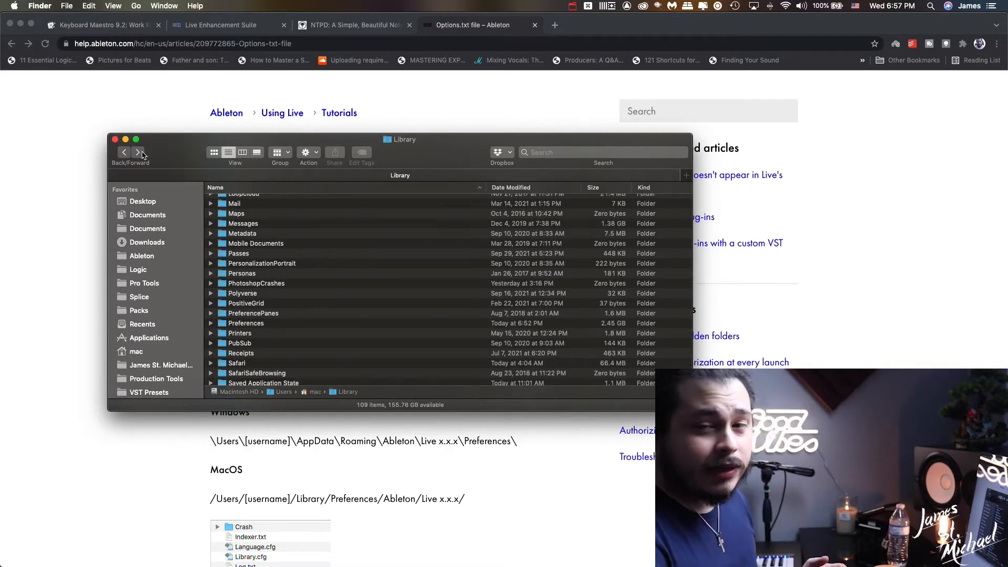
# Step: Navigate Finder to Library > Preferences > Ableton > Live 11.0 and select Options.txt
pyautogui.click(135, 6)
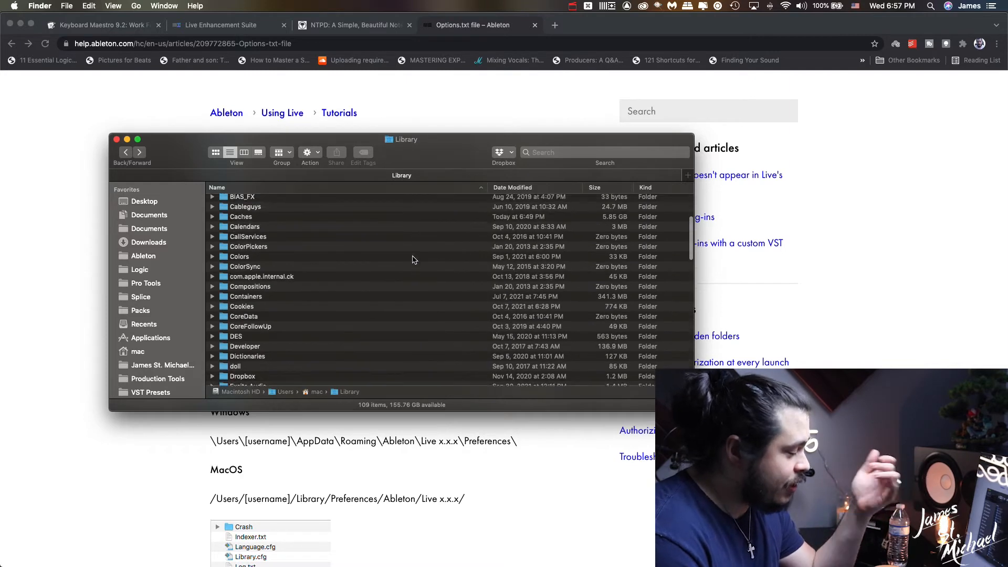
pyautogui.scroll(-3)
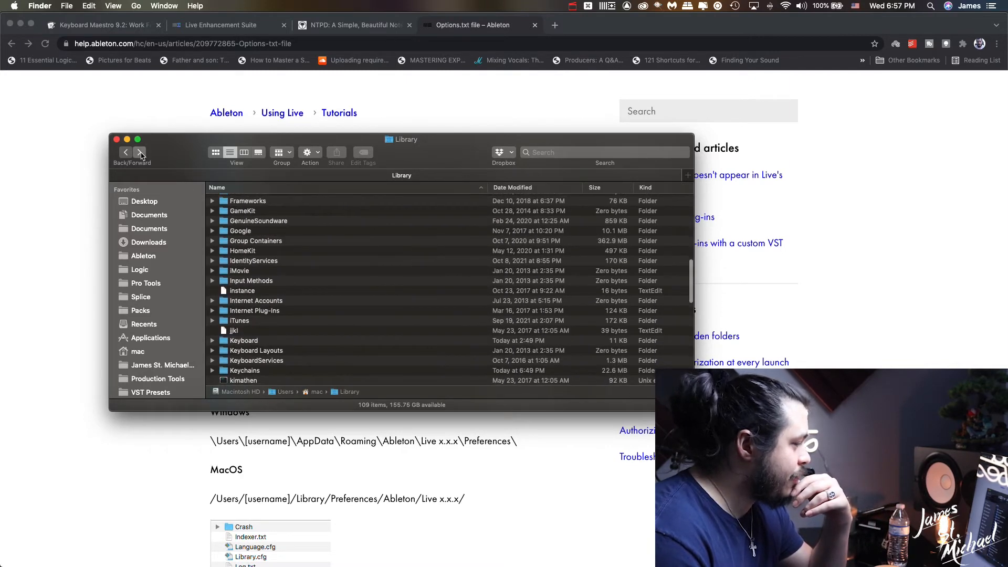
pyautogui.click(140, 153)
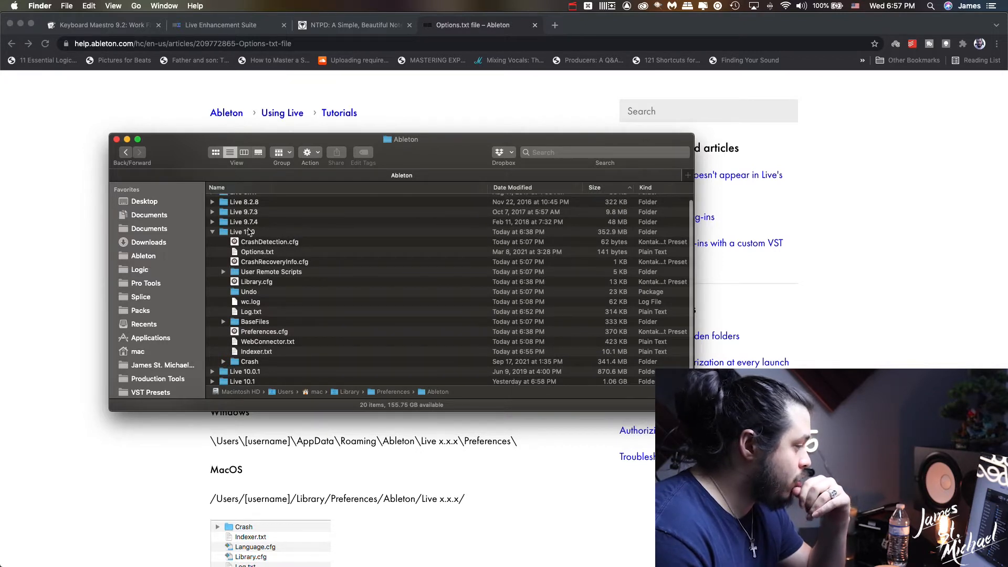
pyautogui.click(257, 252)
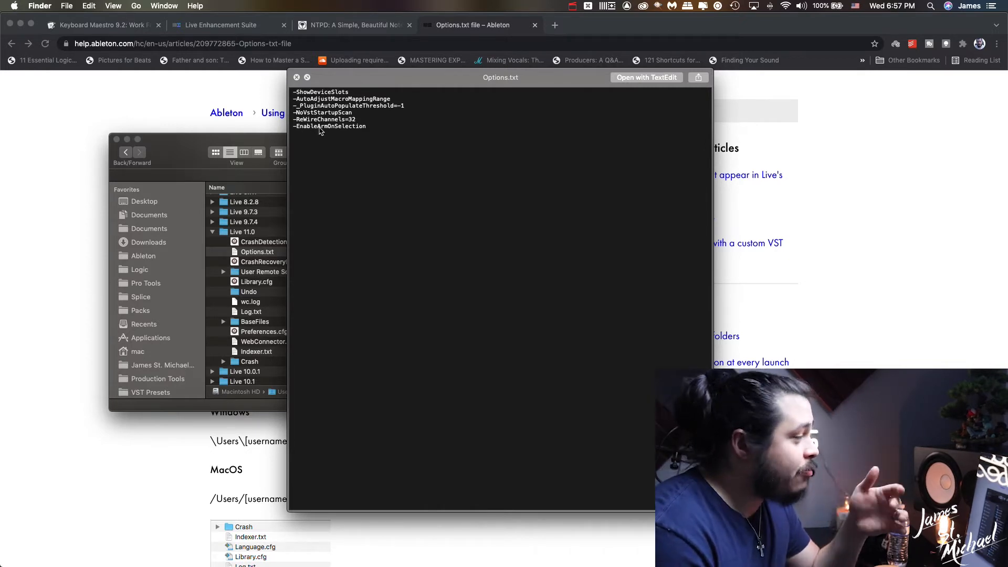
pyautogui.moveTo(332, 140)
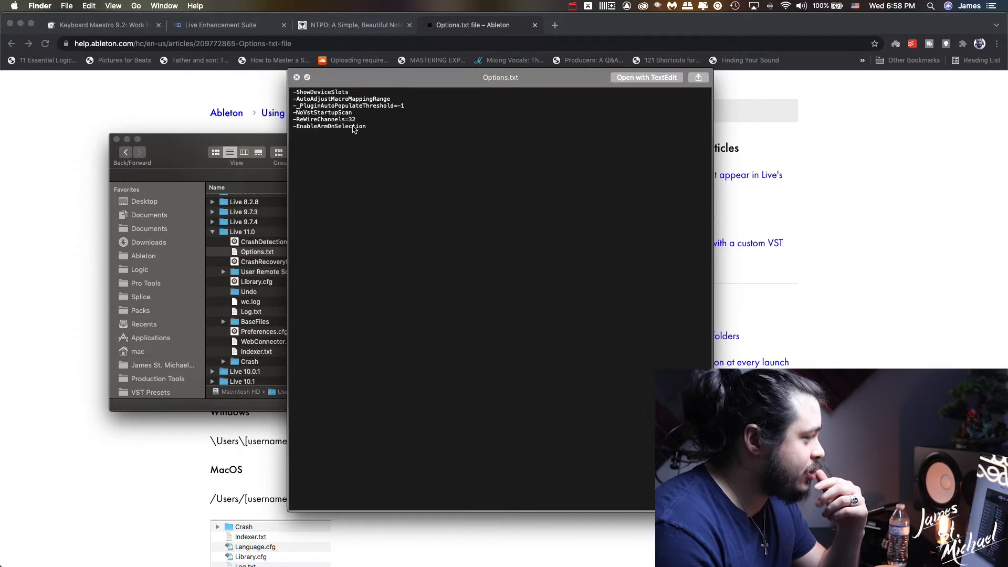
pyautogui.moveTo(347, 134)
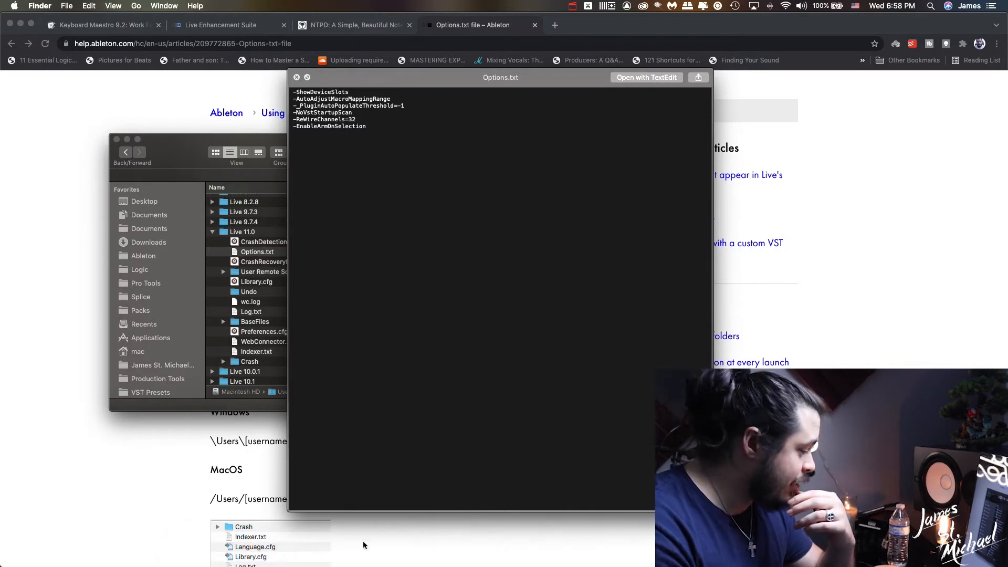
# Step: Switch back to Ableton Live after reviewing the Options.txt flags
pyautogui.click(263, 553)
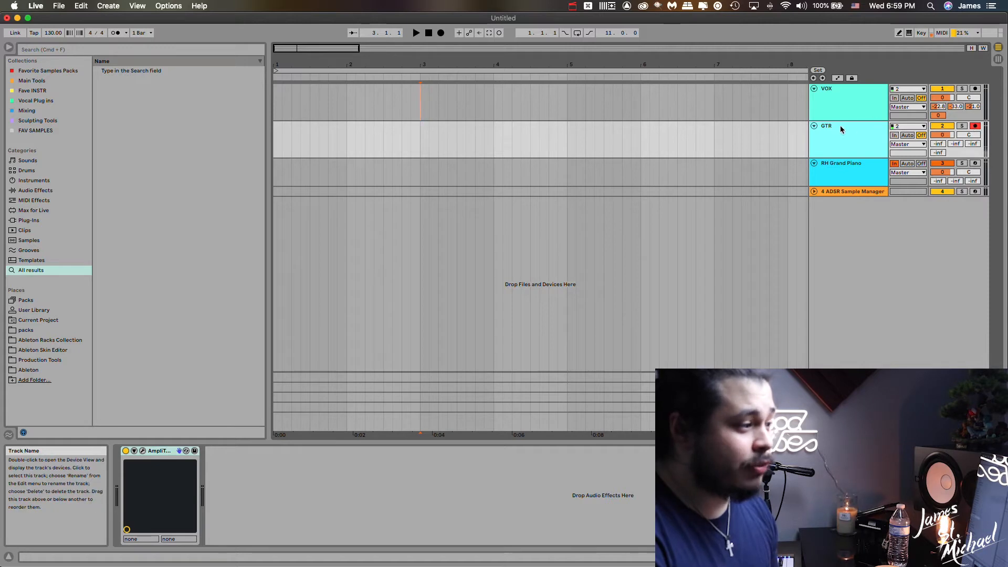
# Step: Select the GTR track to show its amp plug-in
pyautogui.click(825, 88)
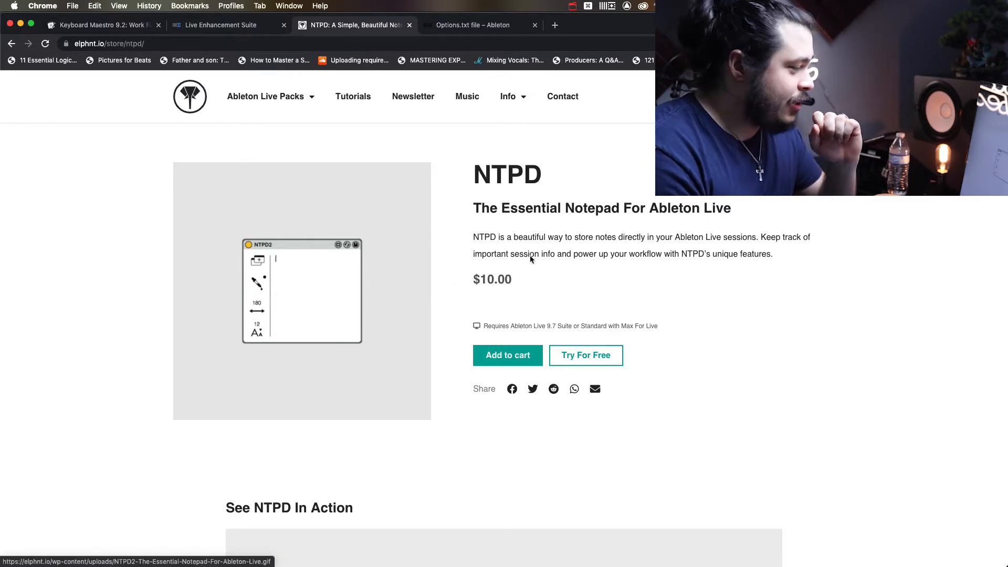
pyautogui.moveTo(549, 275)
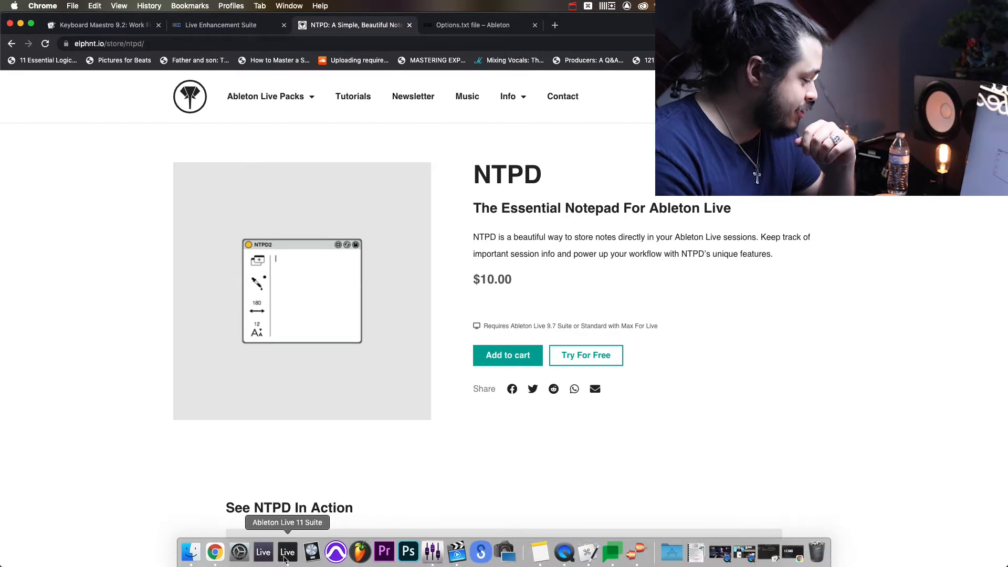
# Step: Return to Ableton Live from the NTPD product page
pyautogui.click(287, 552)
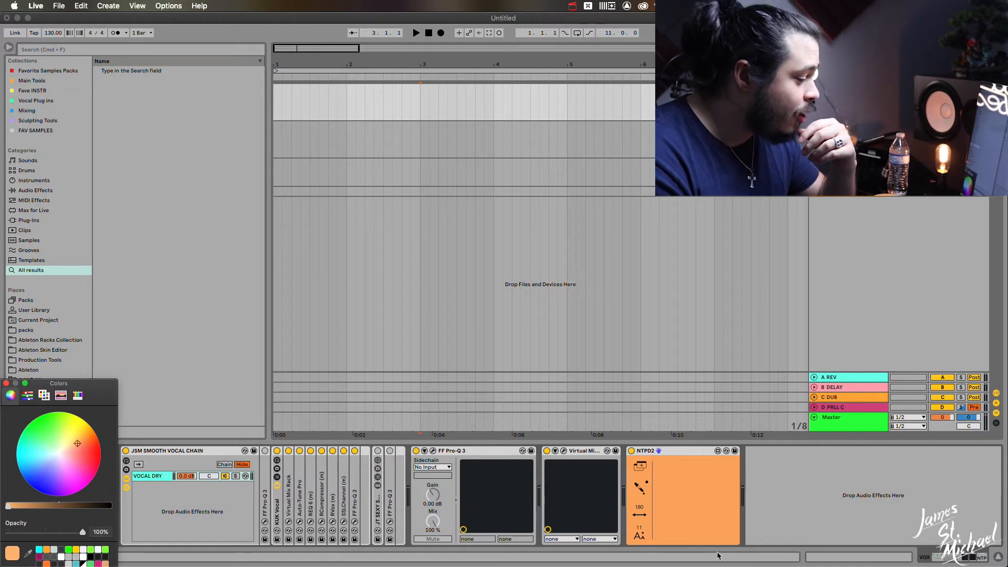
pyautogui.moveTo(647, 506)
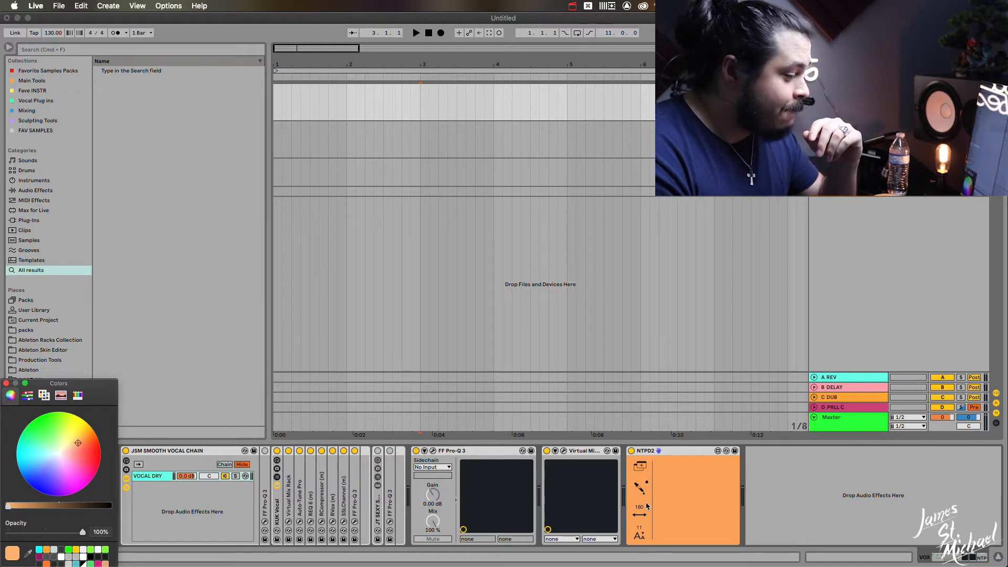
pyautogui.moveTo(647, 495)
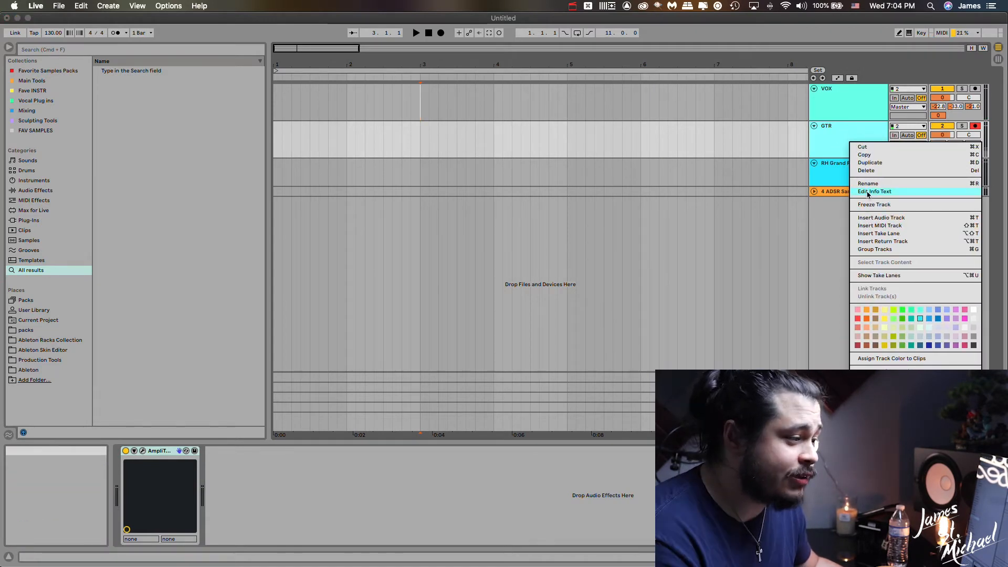
# Step: Give the GTR track the info text 'Socal Guitar Effect' and reopen its info editor
pyautogui.click(875, 191)
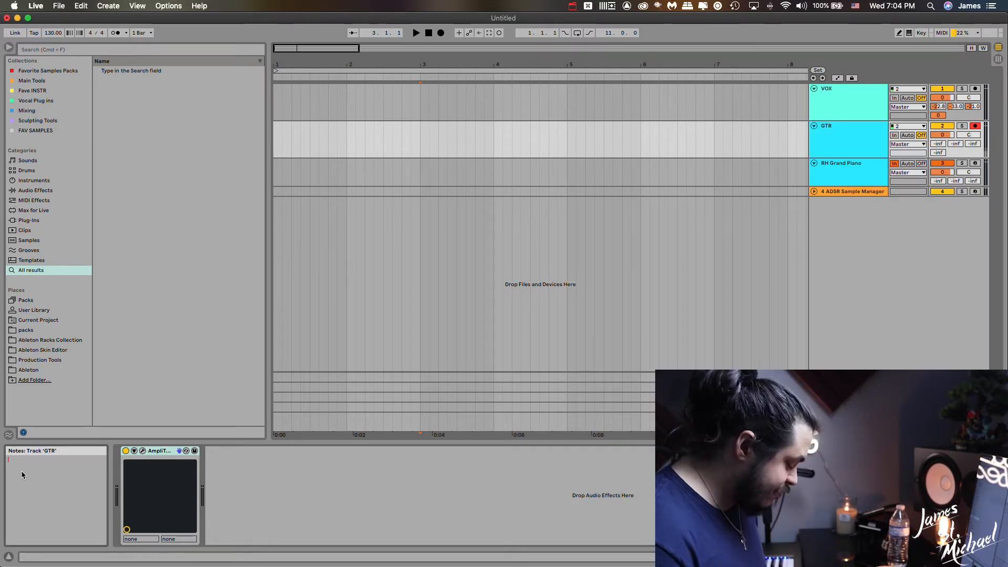
pyautogui.write('Socal Guitar Effect')
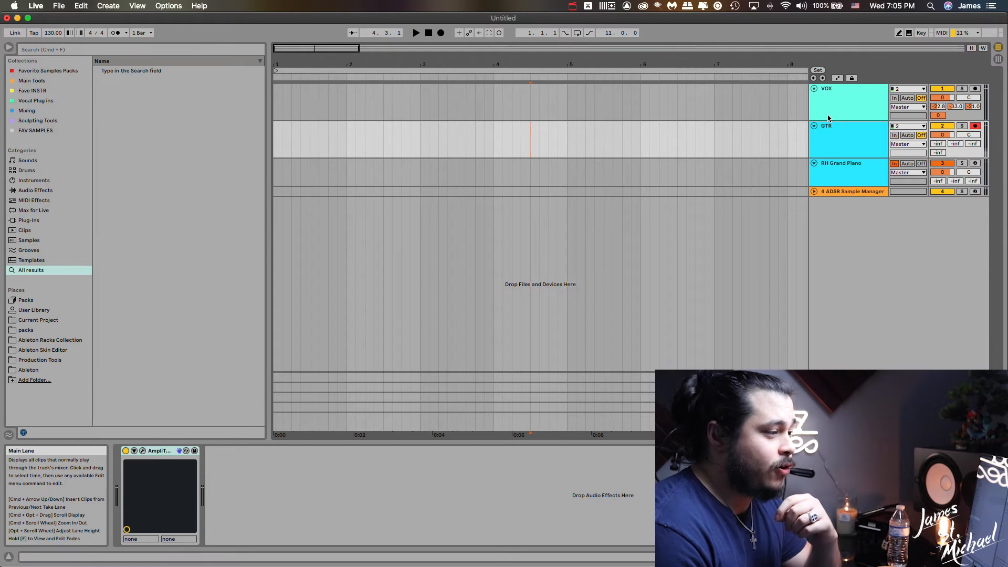
pyautogui.rightClick(830, 119)
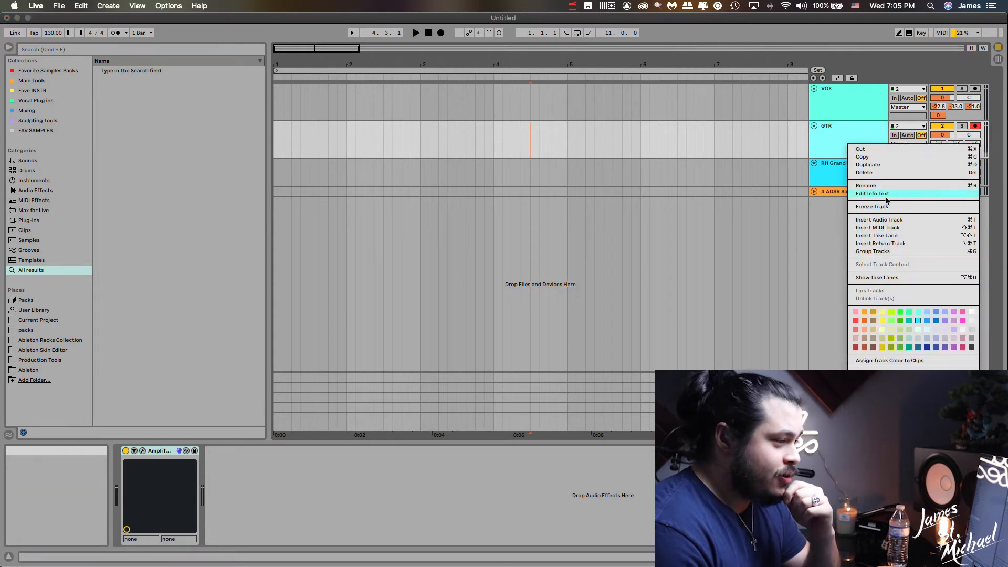
pyautogui.click(873, 193)
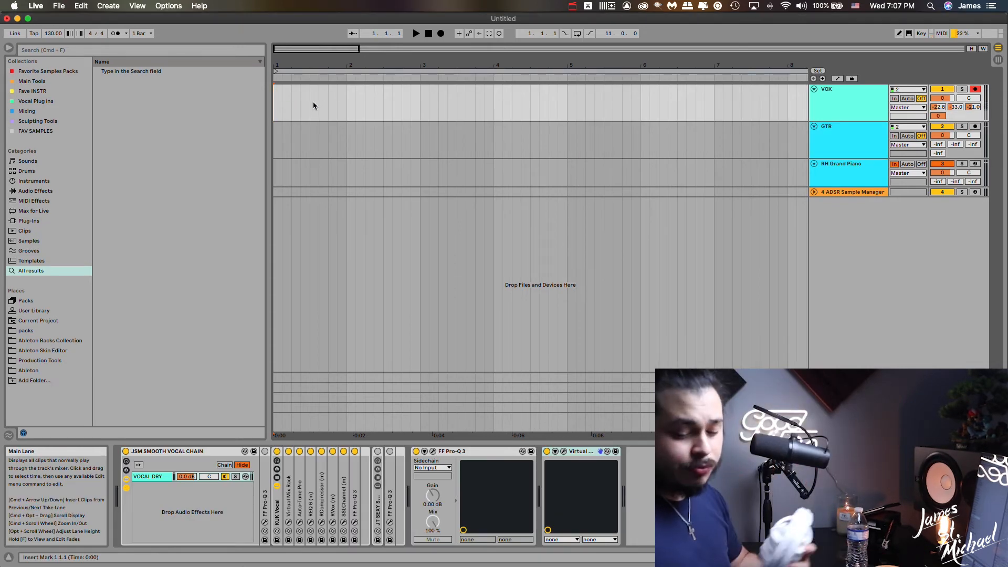
pyautogui.click(440, 32)
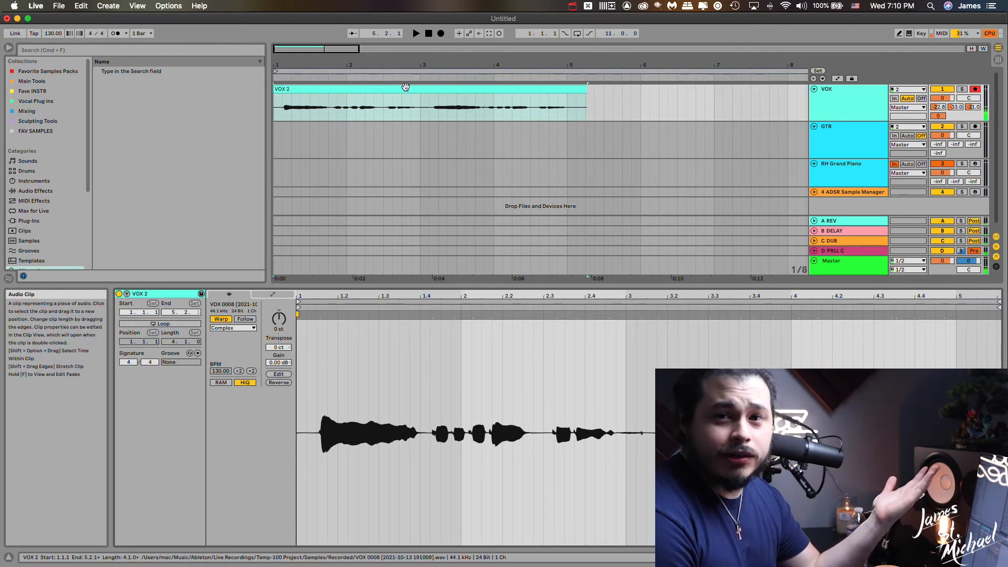
# Step: Open Live's Preferences to view the Audio device, sample rate and latency settings
pyautogui.click(35, 6)
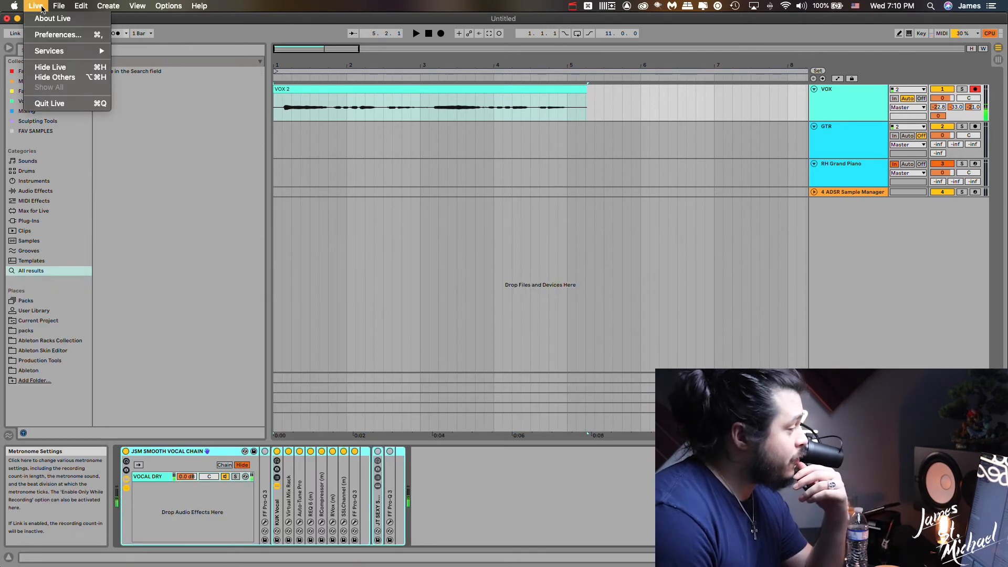
pyautogui.click(57, 34)
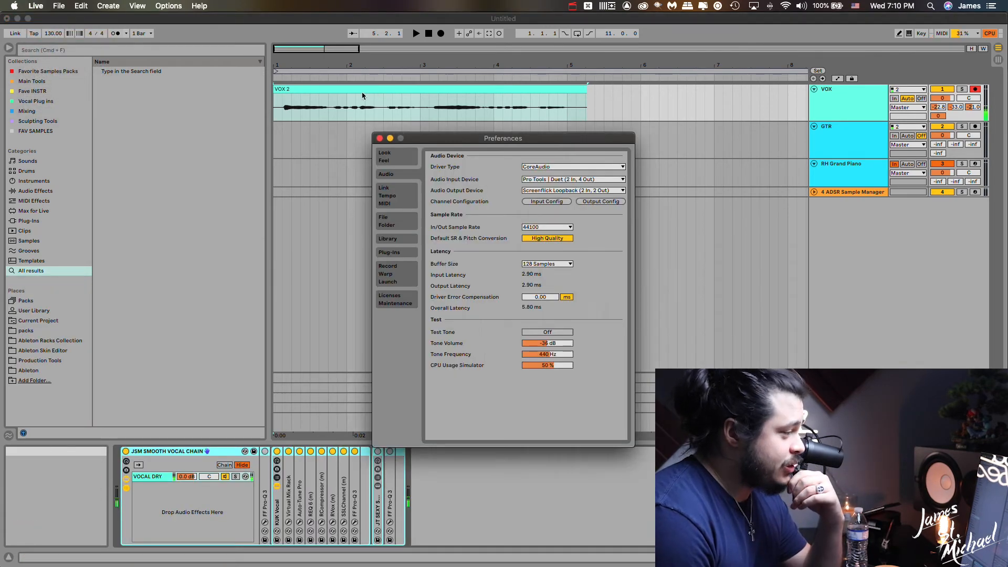
# Step: Confirm the File Folder Sample Editor points to Melodyne.app, then close Preferences
pyautogui.click(386, 220)
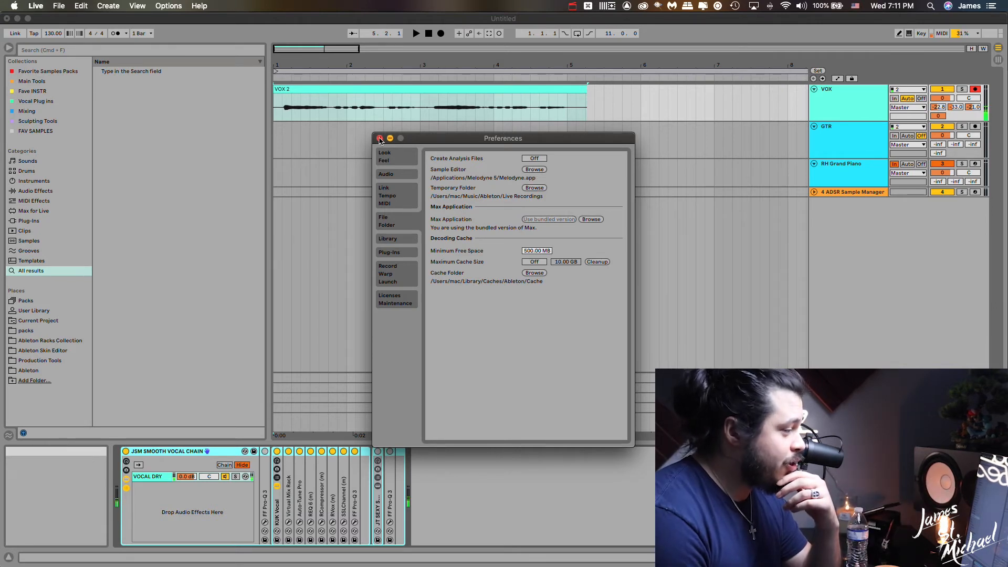
pyautogui.click(379, 138)
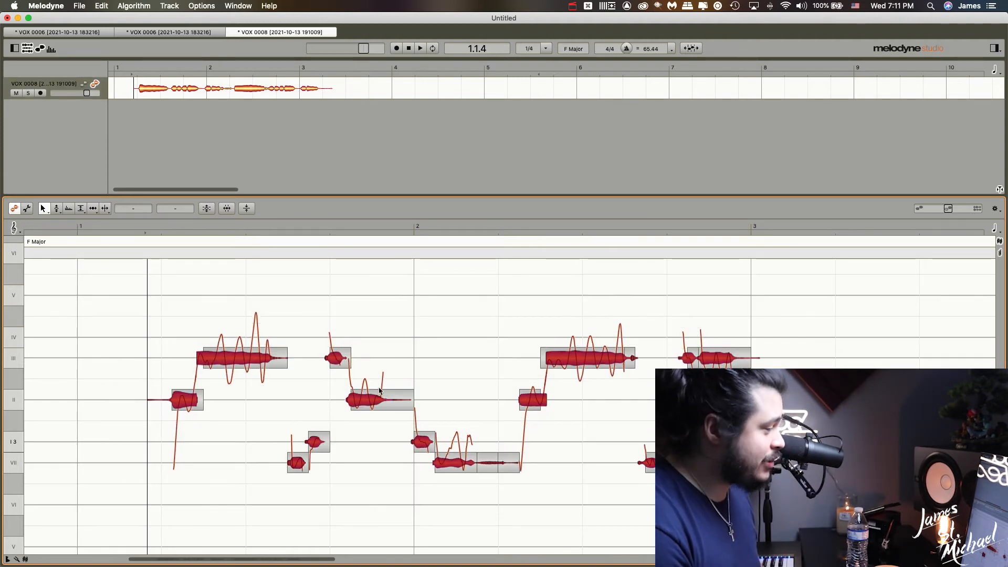
# Step: Review the VOX 0008 take in Melodyne against F Major, then return to Ableton Live
pyautogui.click(79, 5)
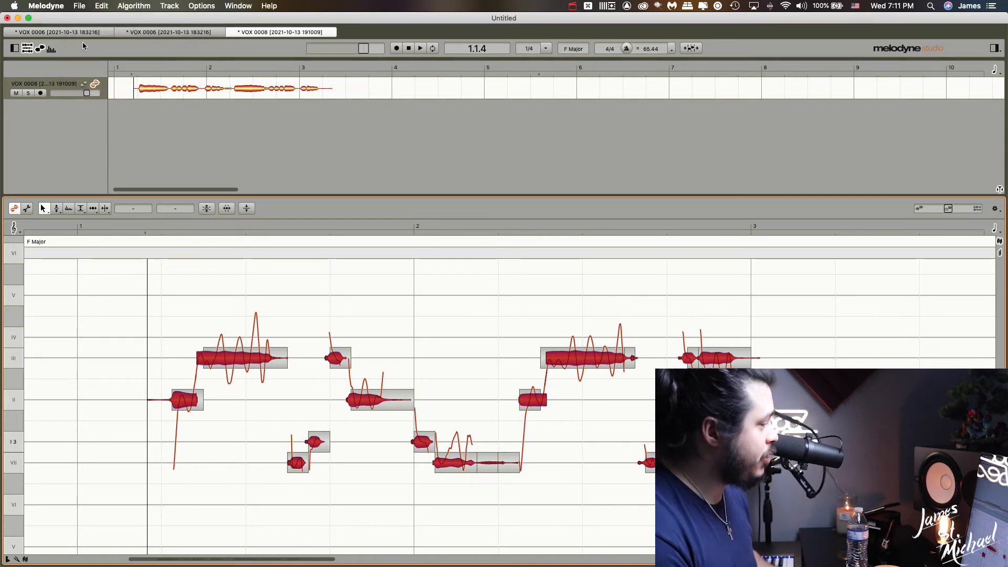
pyautogui.click(286, 557)
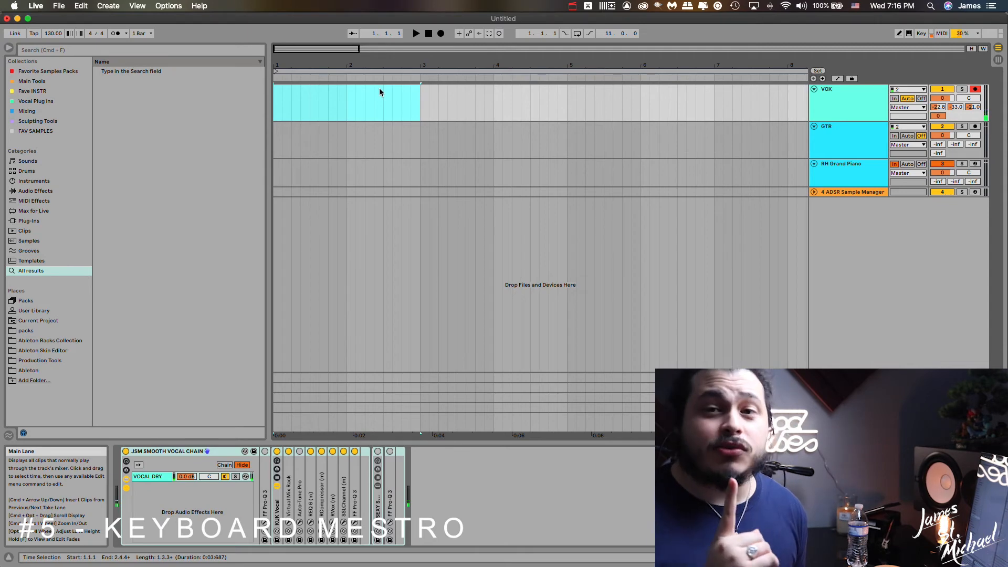
# Step: Bring Chrome forward and switch to the Keyboard Maestro homepage tab
pyautogui.click(215, 552)
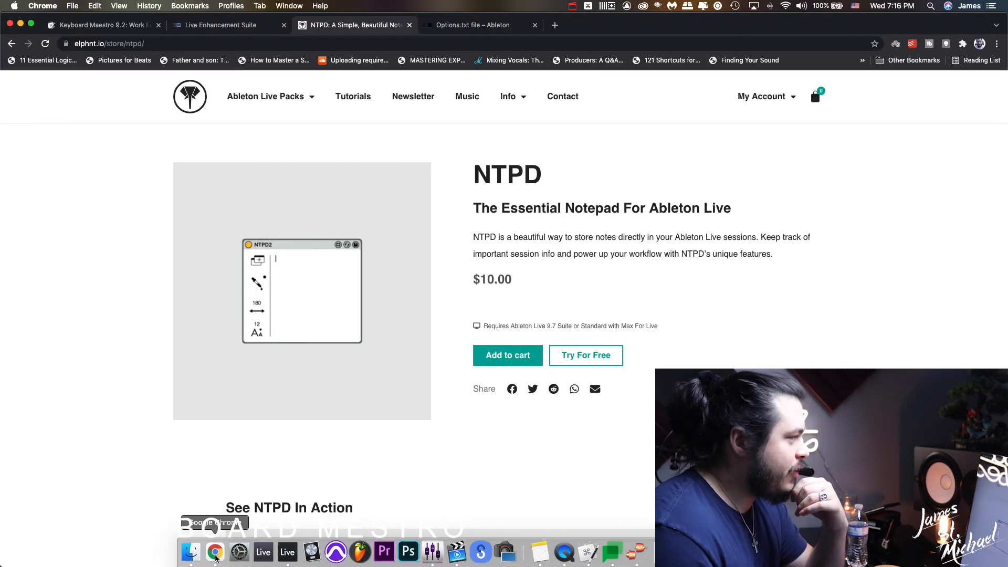
pyautogui.moveTo(100, 25)
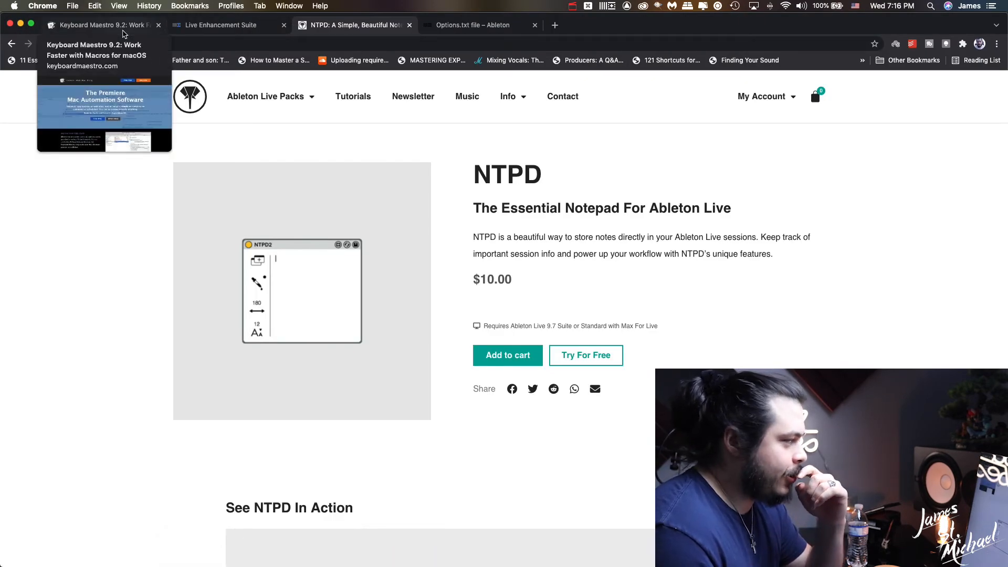
pyautogui.click(96, 25)
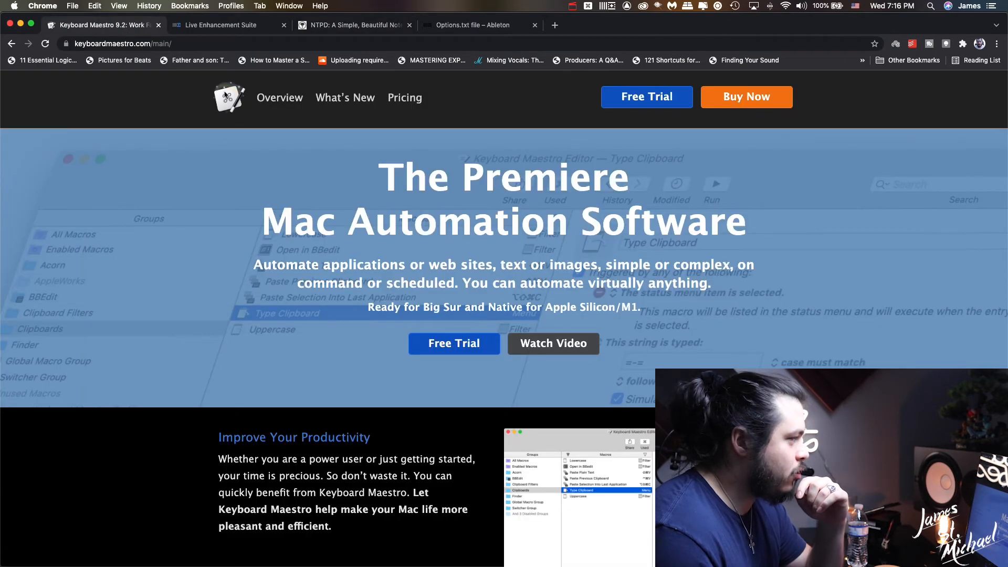
pyautogui.moveTo(229, 67)
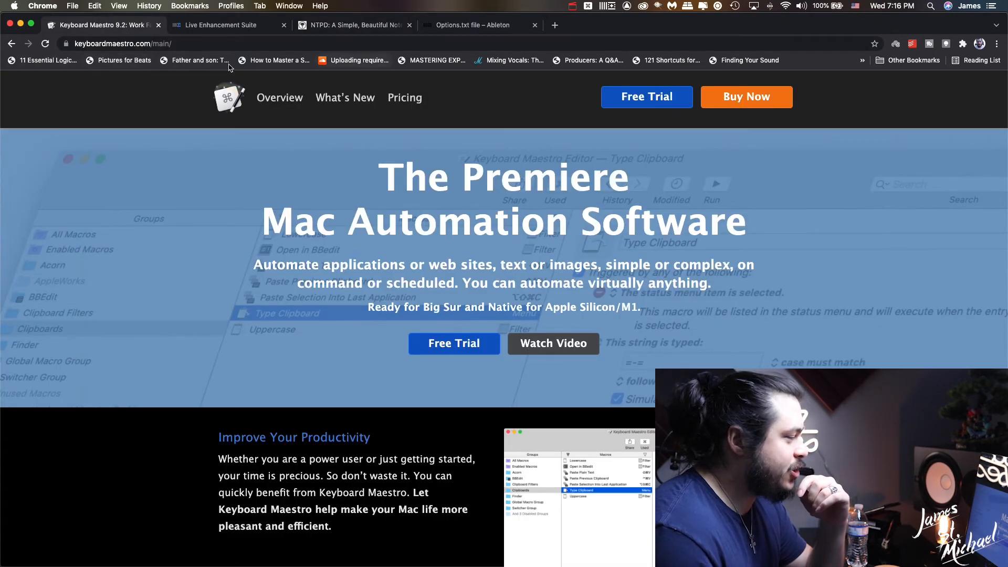
pyautogui.moveTo(357, 61)
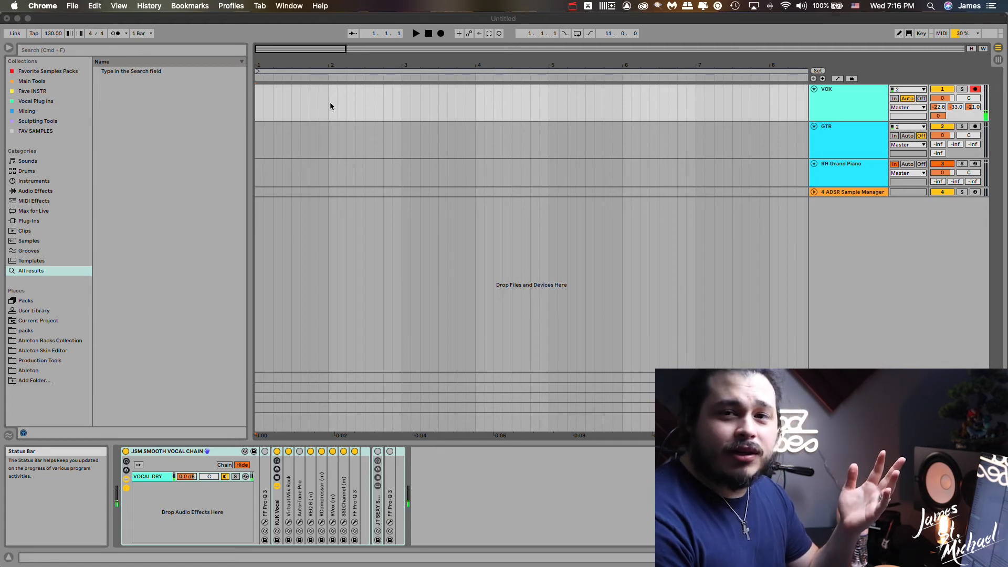
pyautogui.moveTo(365, 108)
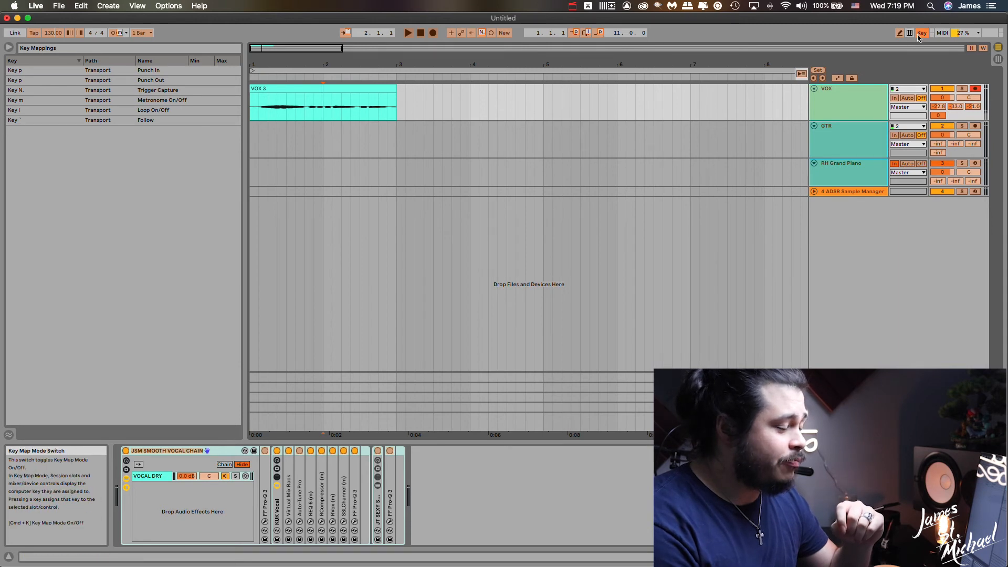
# Step: Exit Key Map mode in Ableton Live and bring up the Keyboard Maestro Editor
pyautogui.click(922, 32)
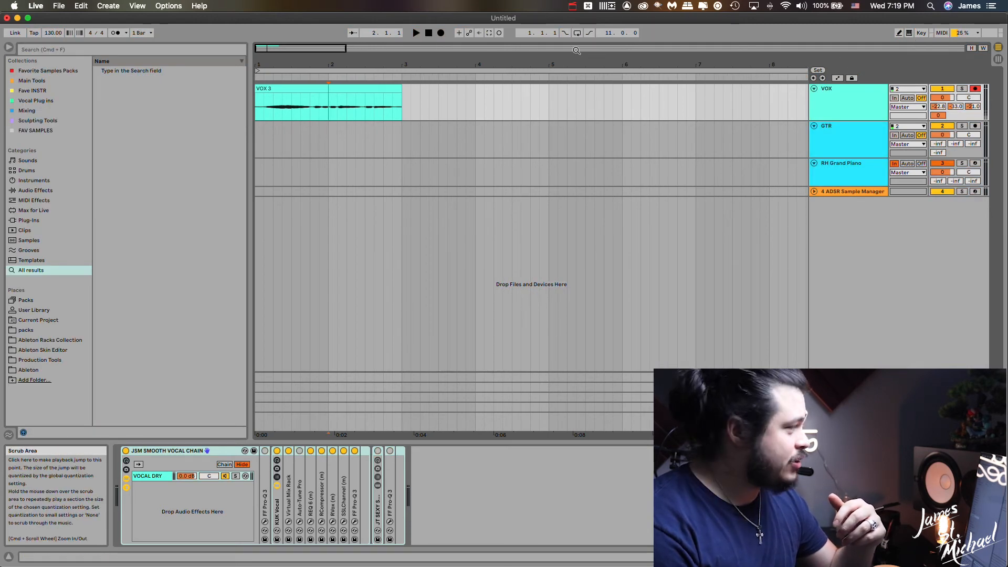
pyautogui.click(80, 6)
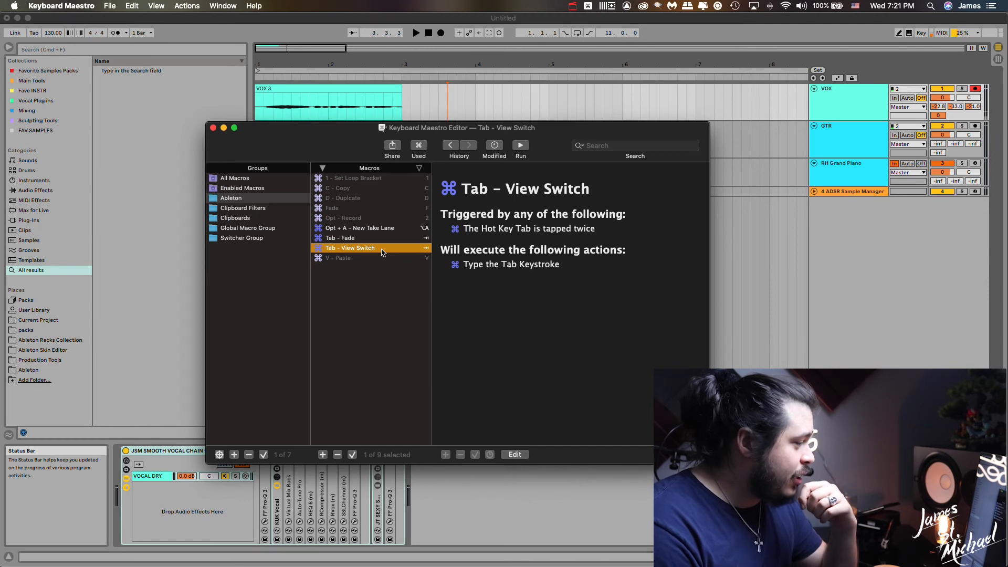
# Step: Select the Tab - View Switch macro in the Ableton group
pyautogui.click(340, 237)
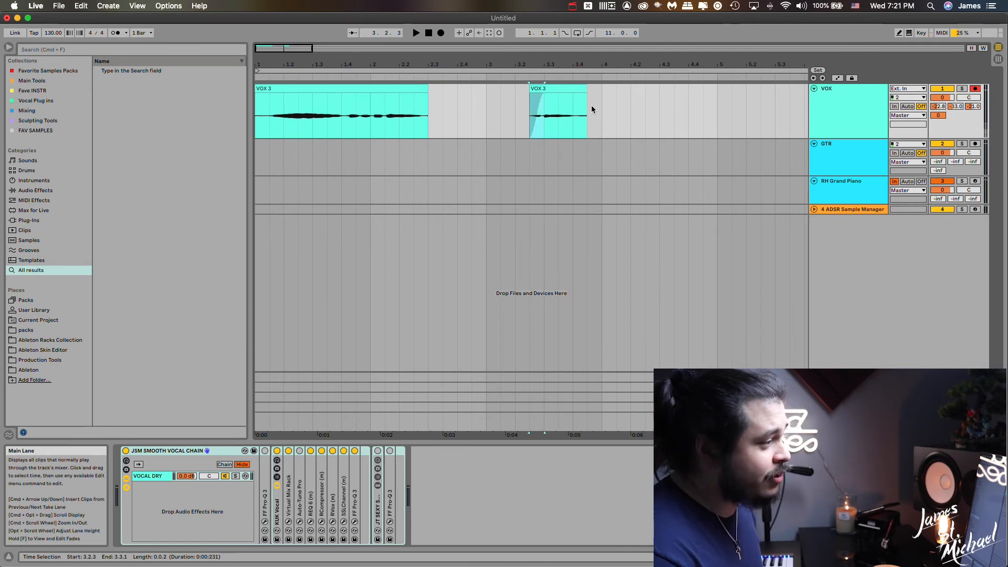
# Step: Select a VOX 3 clip edge on the VOX track to apply a fade
pyautogui.click(558, 112)
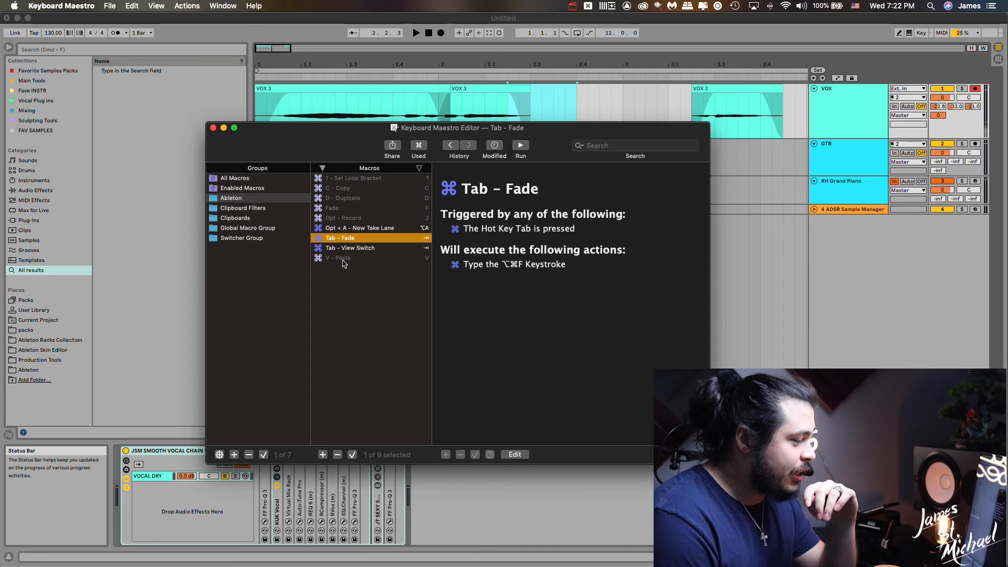
pyautogui.moveTo(286, 160)
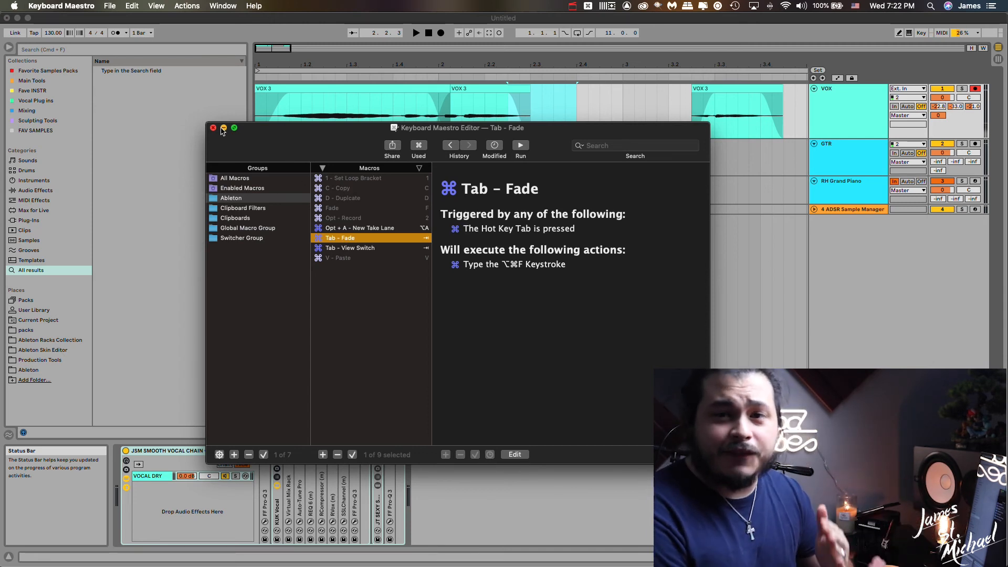
# Step: Close the Keyboard Maestro editor showing the Tab - Fade macro
pyautogui.click(214, 127)
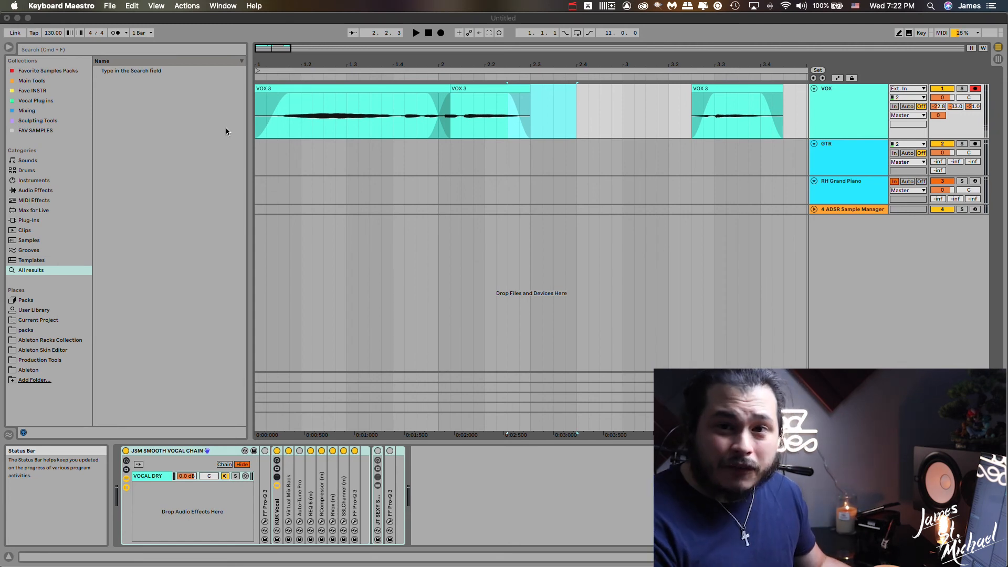
pyautogui.moveTo(366, 113)
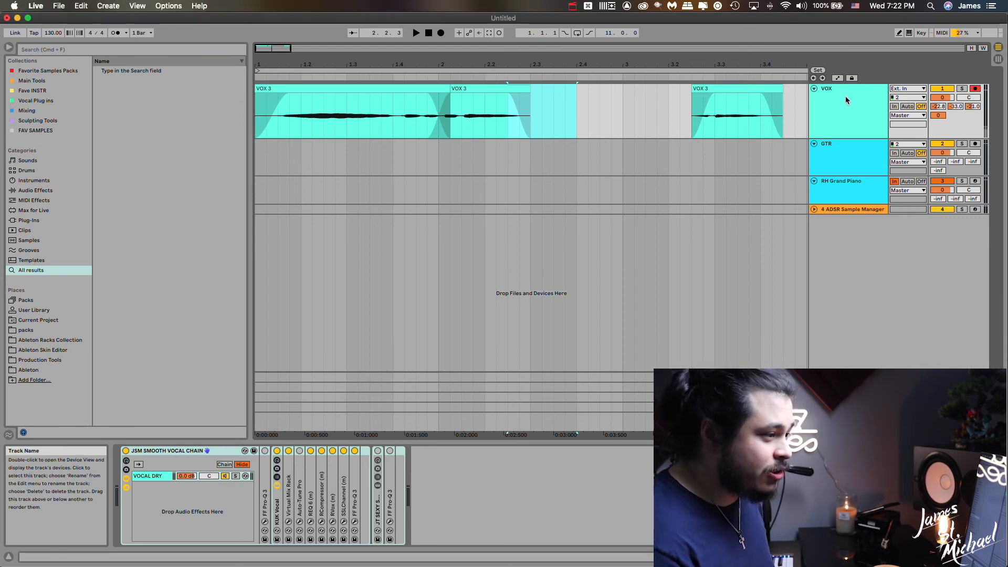
pyautogui.click(458, 88)
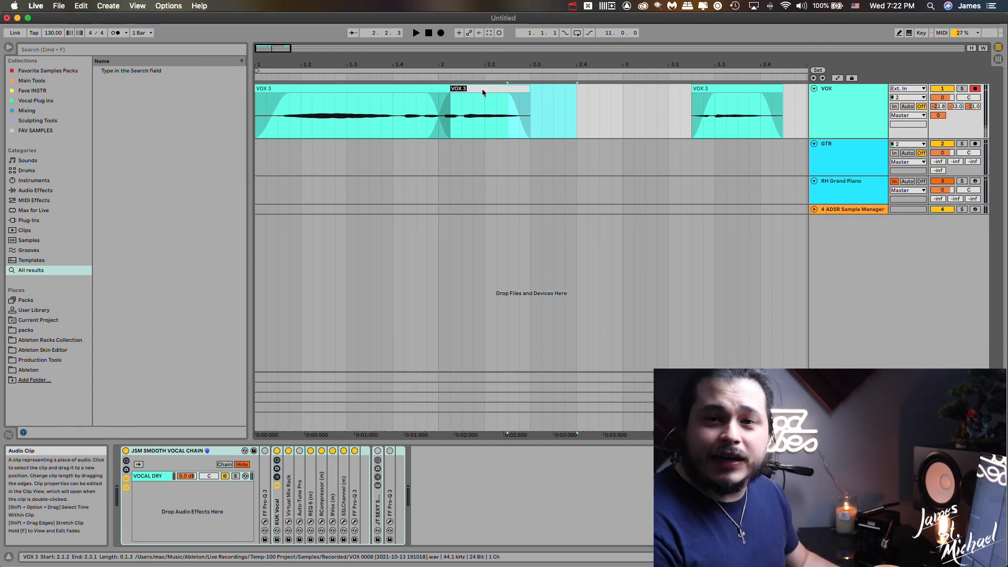